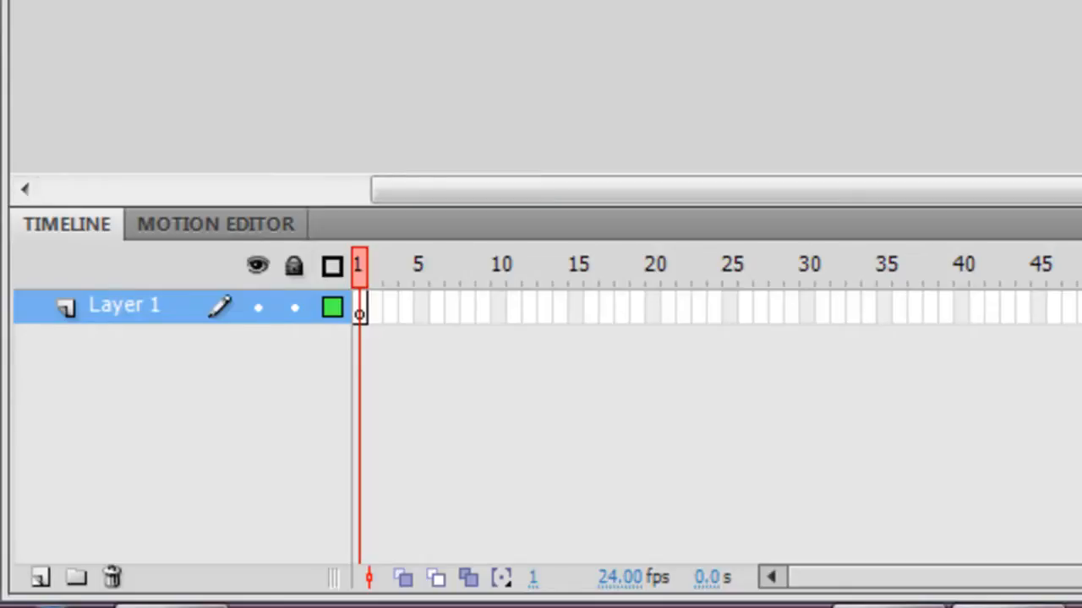
{"action": "mouse_move", "coordinate": [339, 431]}
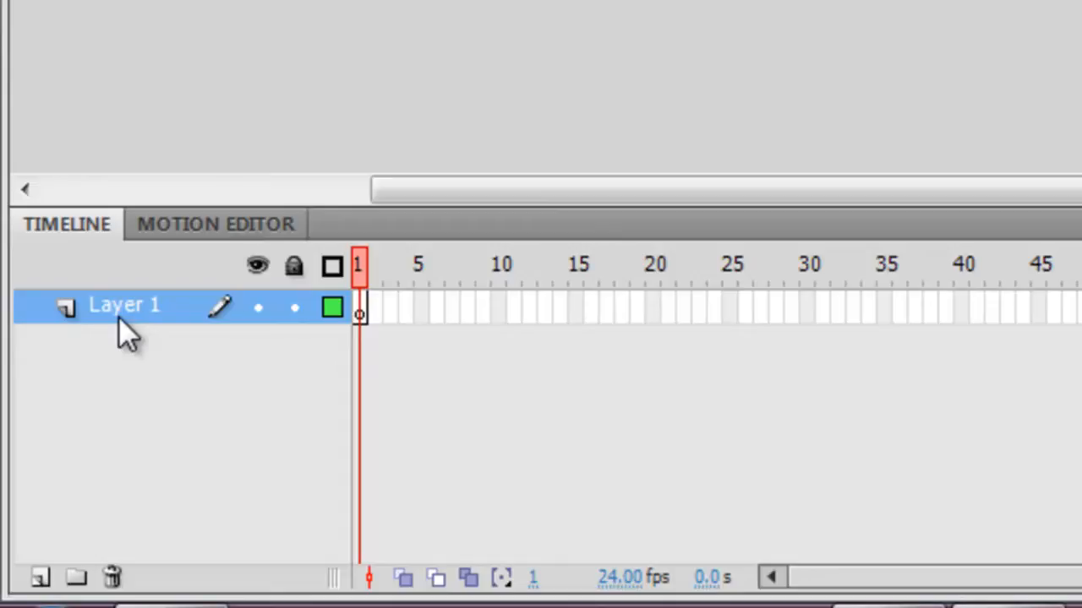
{"action": "mouse_move", "coordinate": [224, 444]}
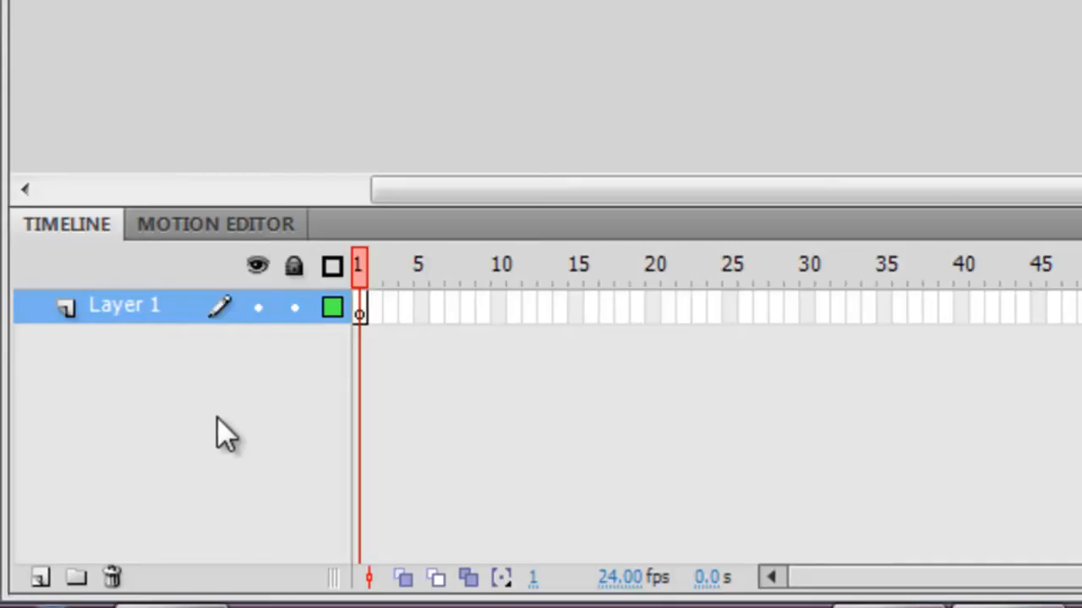
{"action": "mouse_move", "coordinate": [114, 351]}
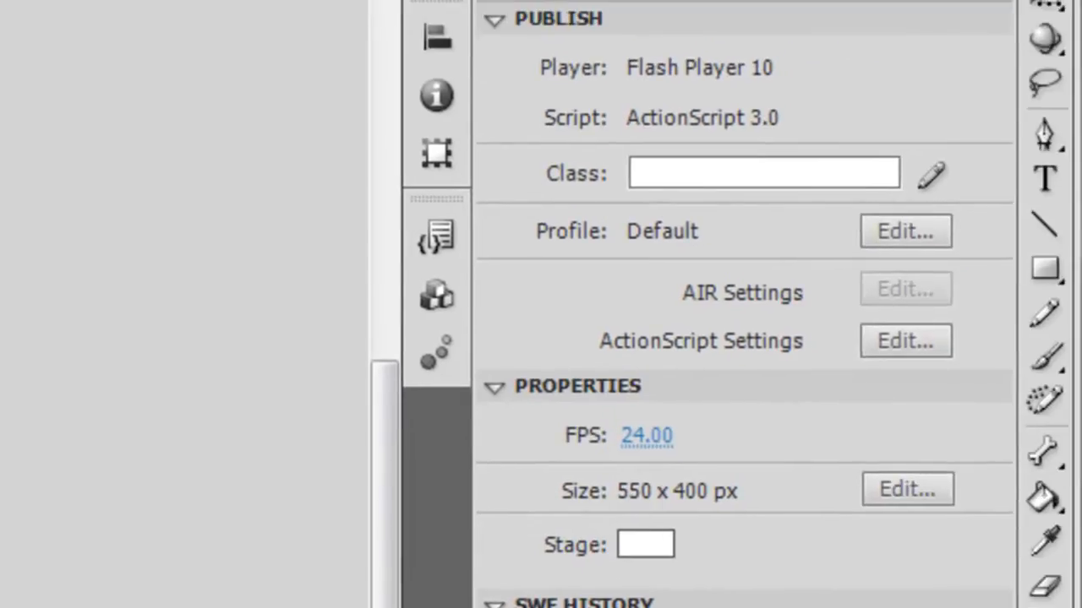
{"action": "mouse_move", "coordinate": [1014, 295]}
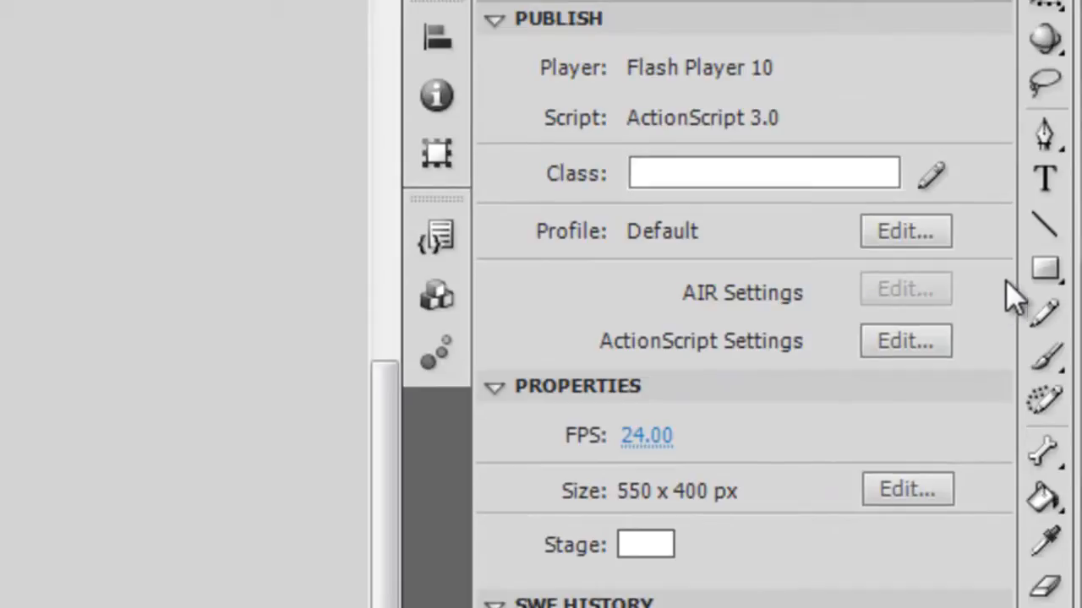
{"action": "mouse_move", "coordinate": [1048, 271]}
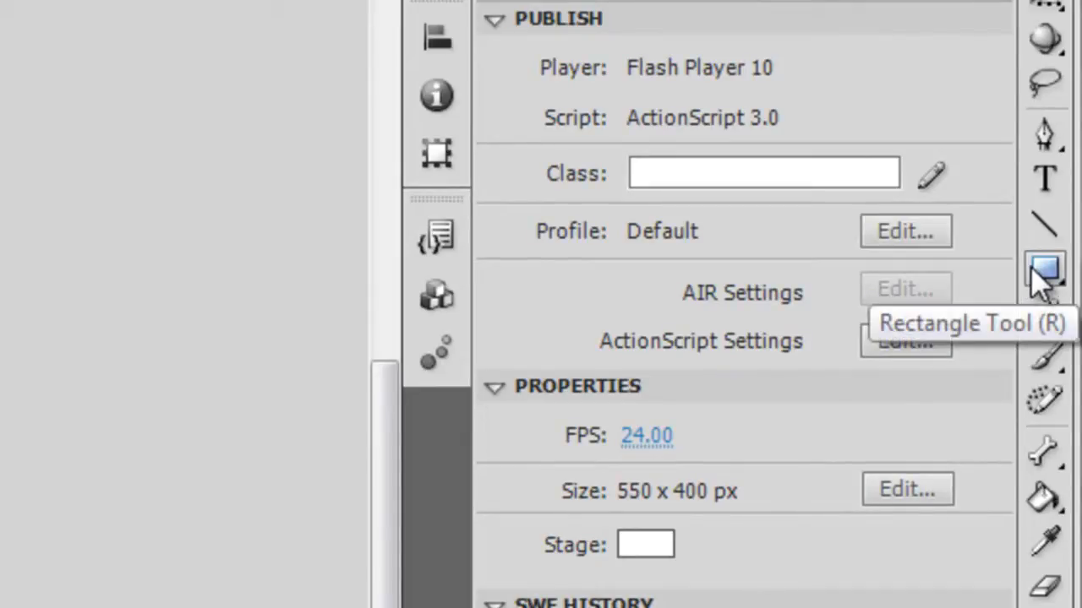
{"action": "mouse_move", "coordinate": [1047, 300]}
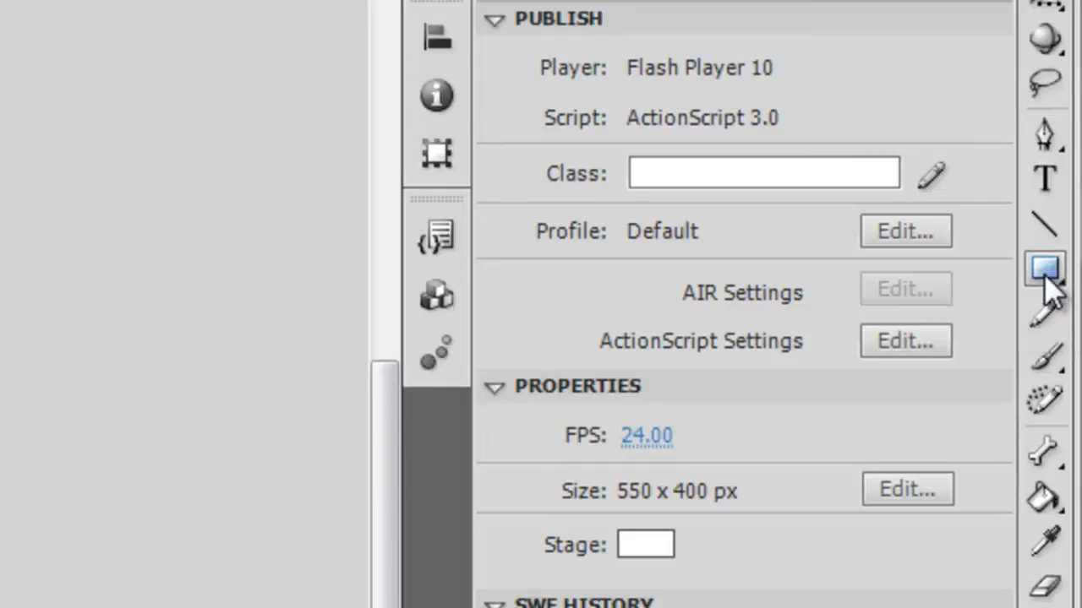
Pick the Rectangle Tool (R) from the shape flyout, with black stroke and blue fill.
{"action": "left_click", "coordinate": [1044, 269]}
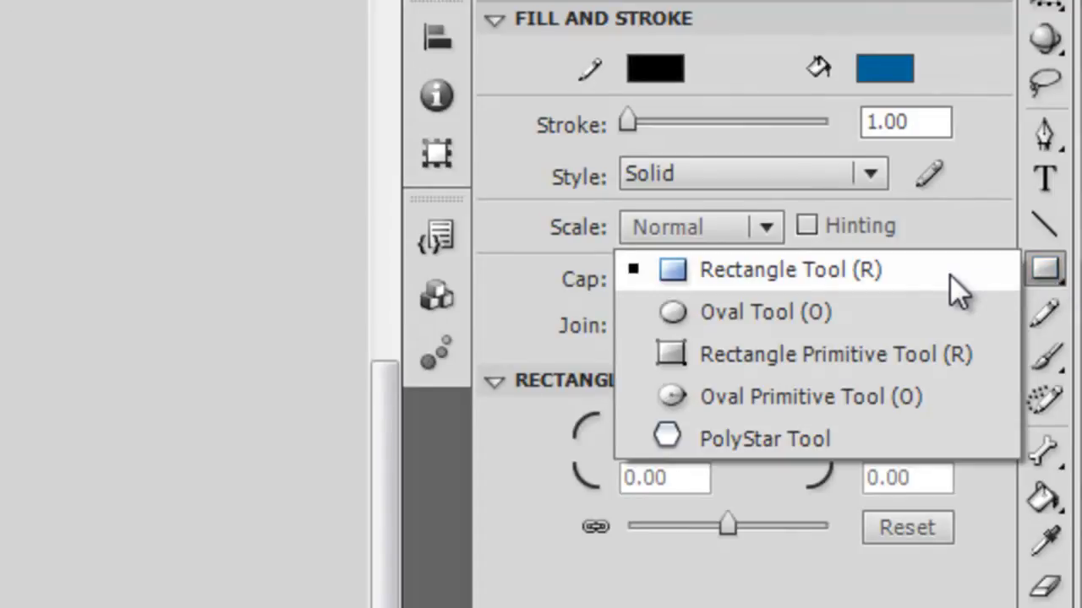
{"action": "left_click", "coordinate": [777, 269]}
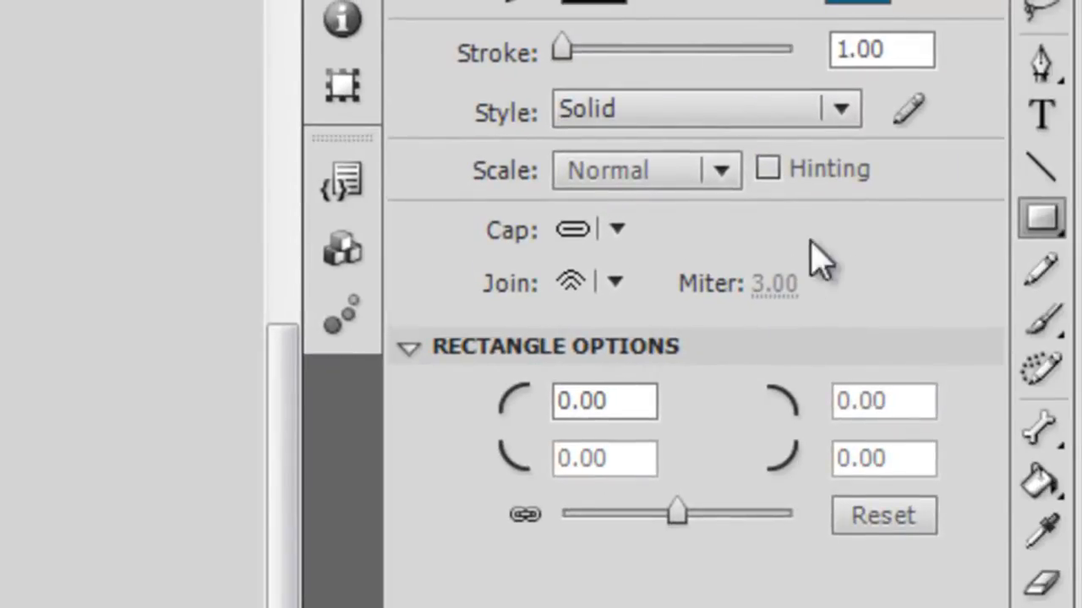
Choose the Oval Tool (O) from the shape flyout and bring up its fill colour swatches.
{"action": "left_click", "coordinate": [1052, 219]}
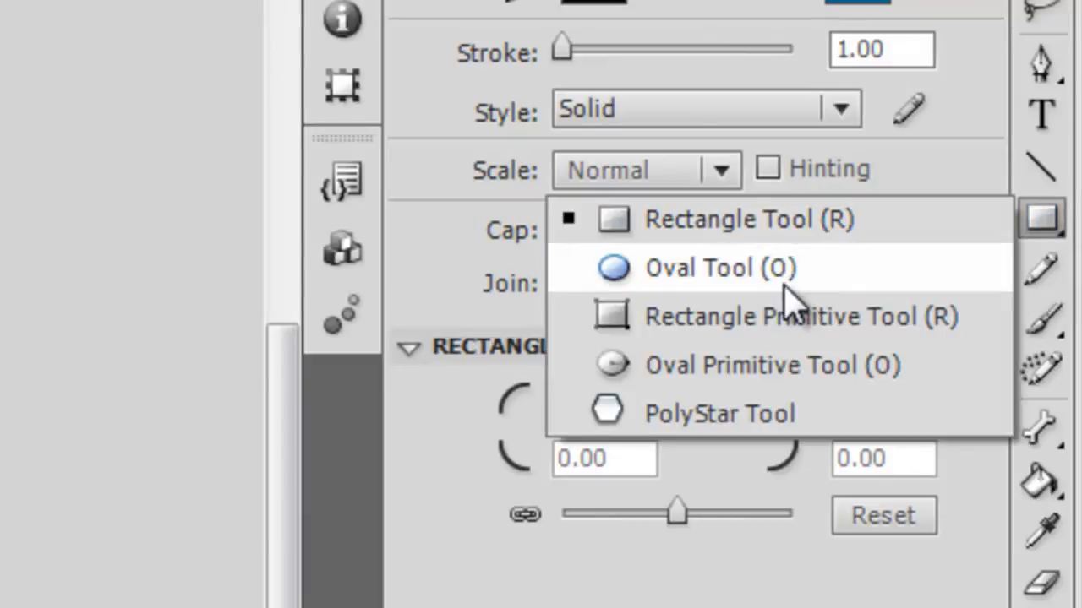
{"action": "left_click", "coordinate": [701, 267]}
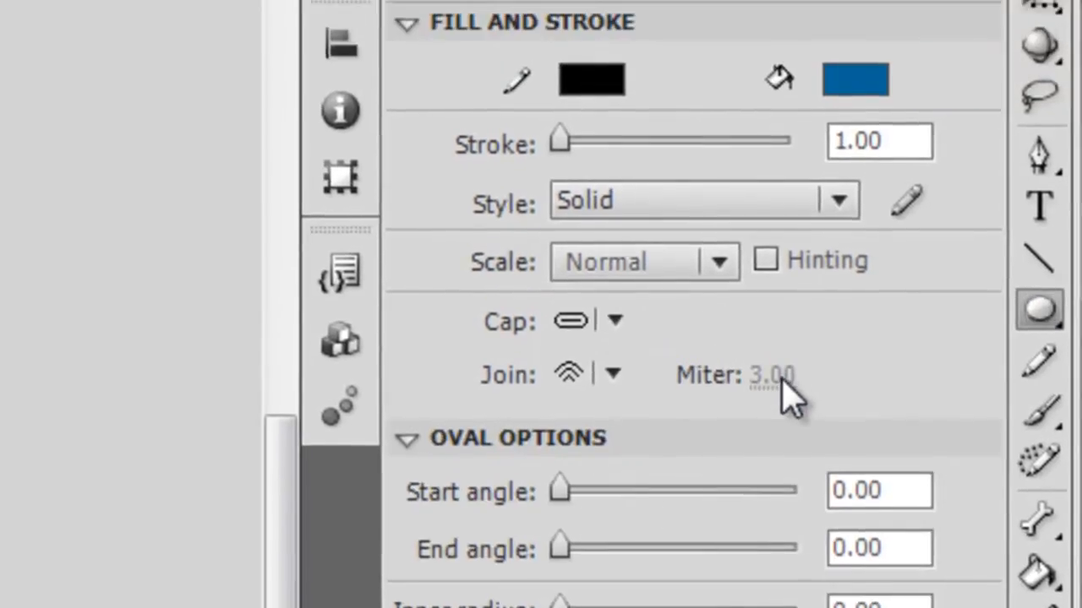
{"action": "mouse_move", "coordinate": [790, 405]}
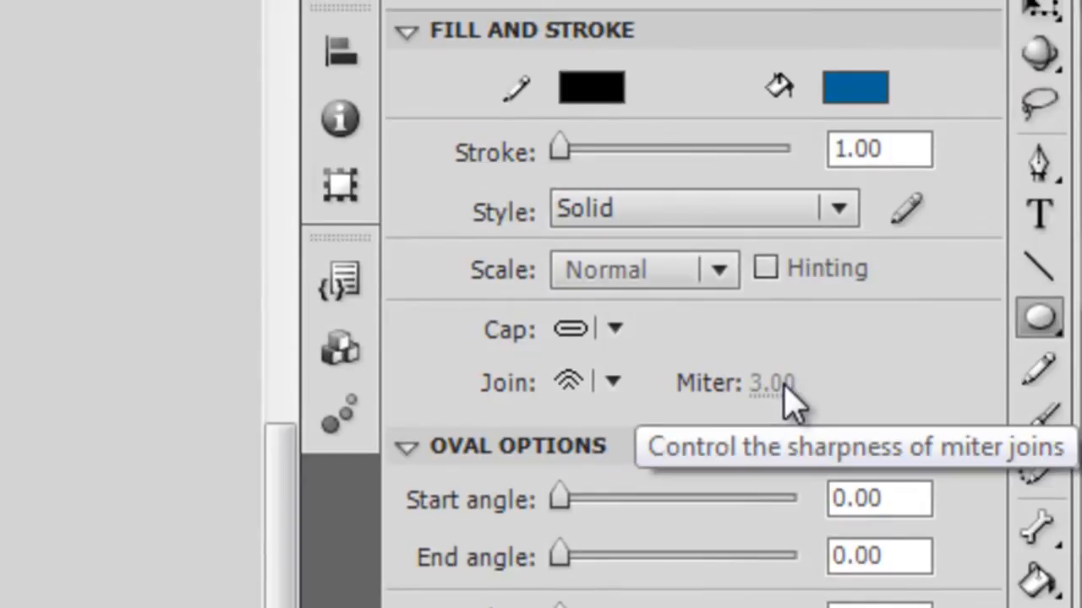
{"action": "mouse_move", "coordinate": [790, 410]}
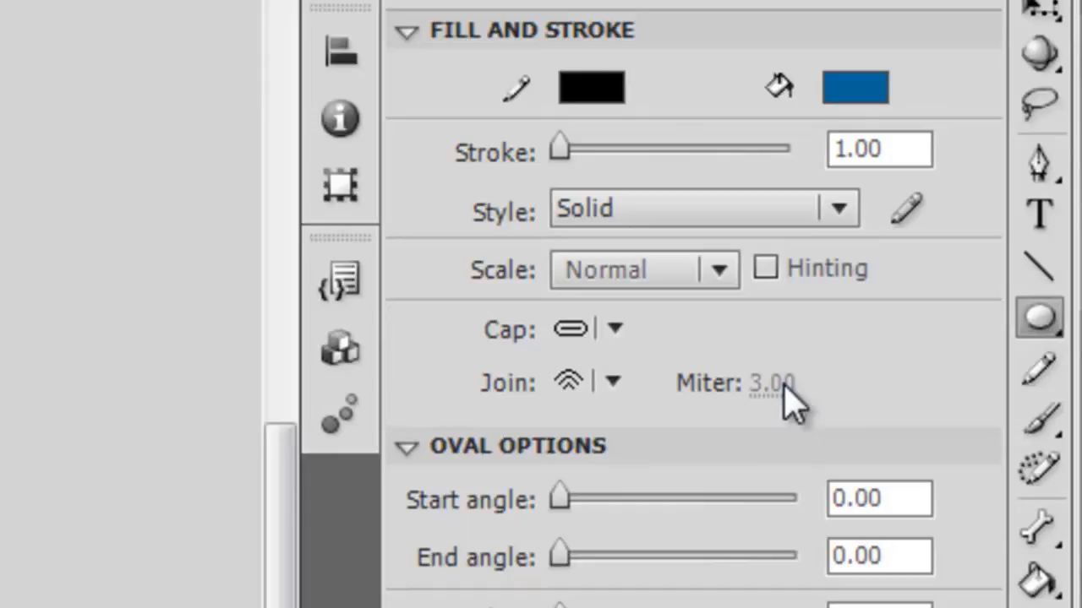
{"action": "mouse_move", "coordinate": [853, 240]}
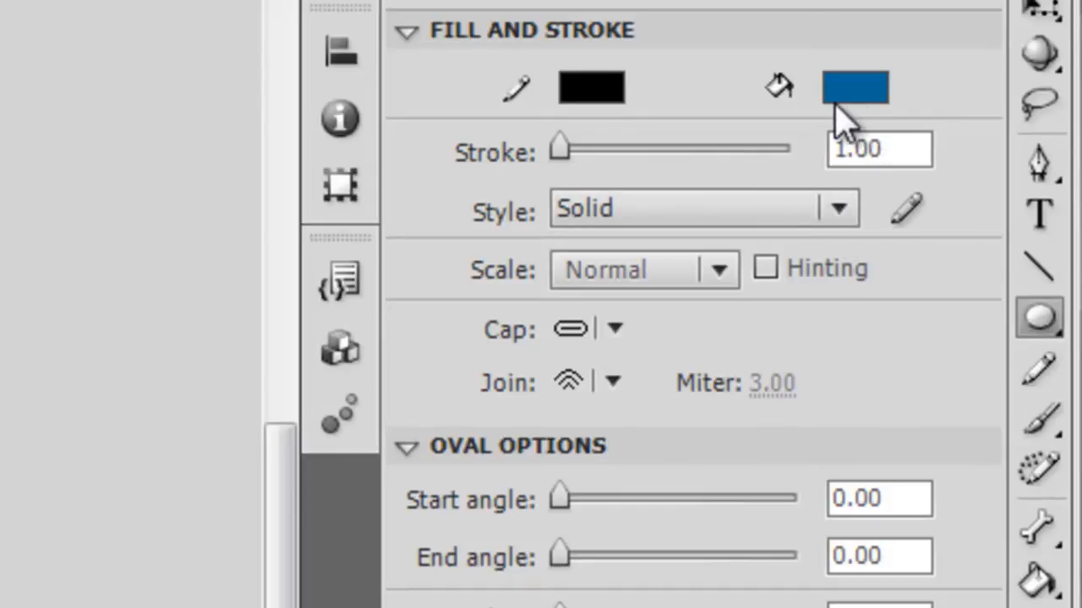
{"action": "mouse_move", "coordinate": [859, 92]}
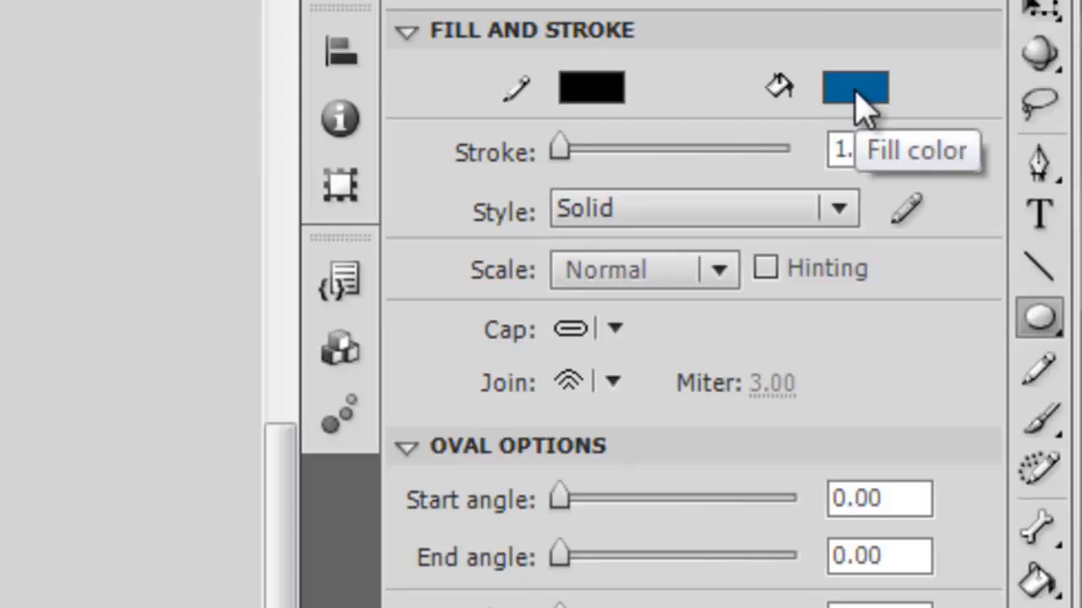
{"action": "left_click", "coordinate": [854, 84]}
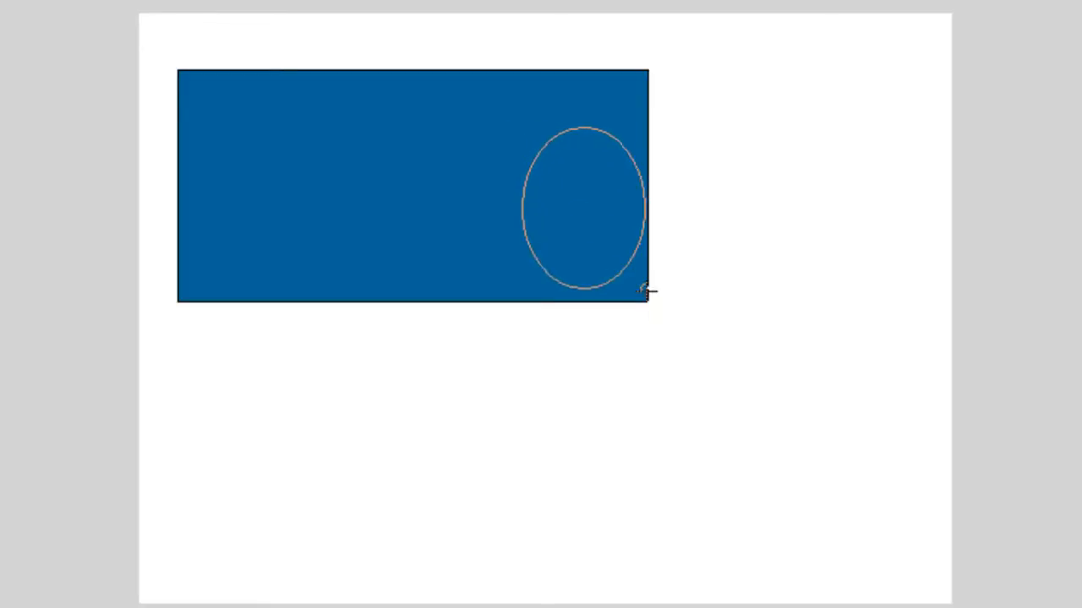
Drag a circle over the blue rectangle's right edge, enlarging it past the corner.
{"action": "left_click_drag", "start_coordinate": [646, 291], "coordinate": [799, 406]}
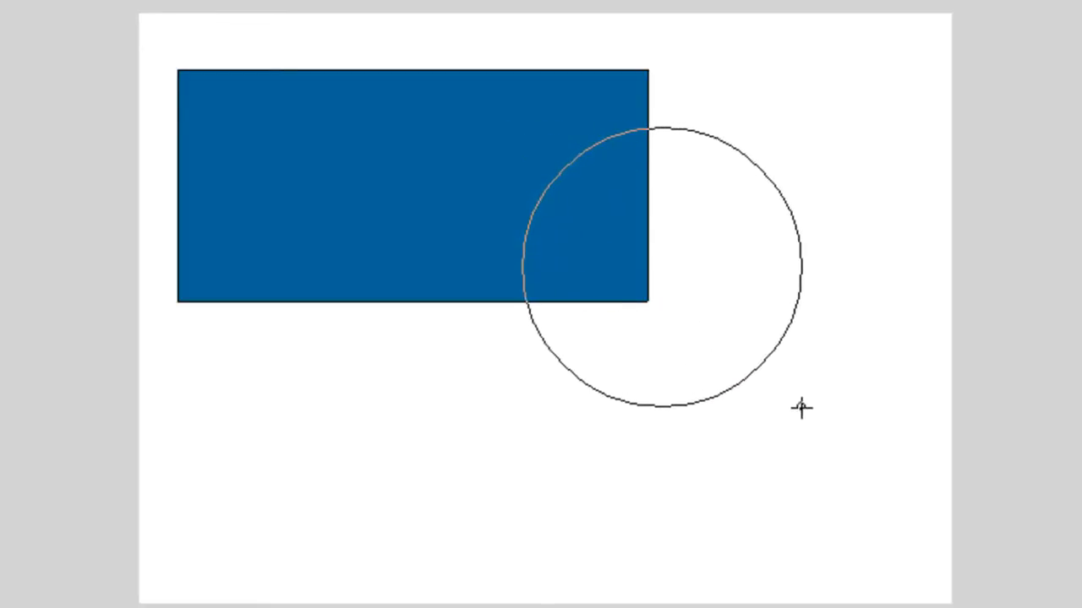
{"action": "left_click_drag", "start_coordinate": [798, 408], "coordinate": [847, 465]}
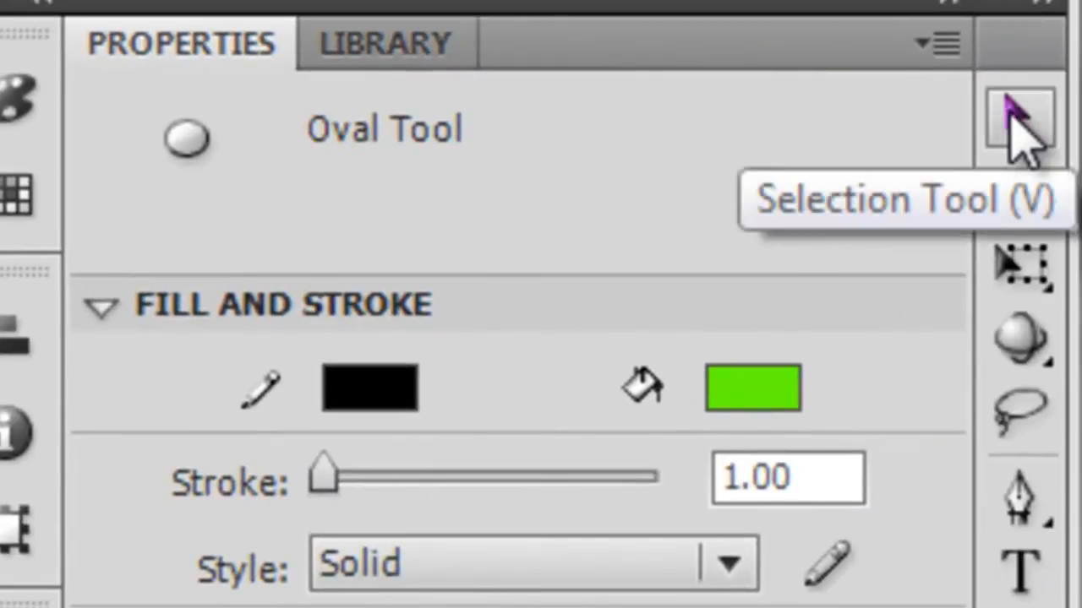
Choose the Selection Tool (V) for moving the green circle.
{"action": "left_click", "coordinate": [1014, 110]}
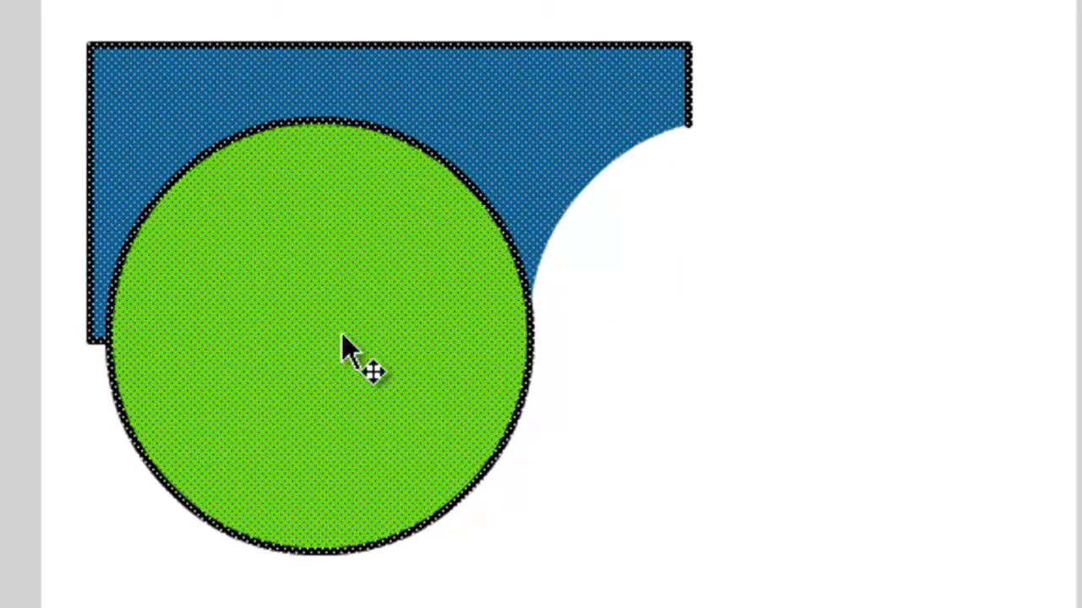
{"action": "mouse_move", "coordinate": [976, 359]}
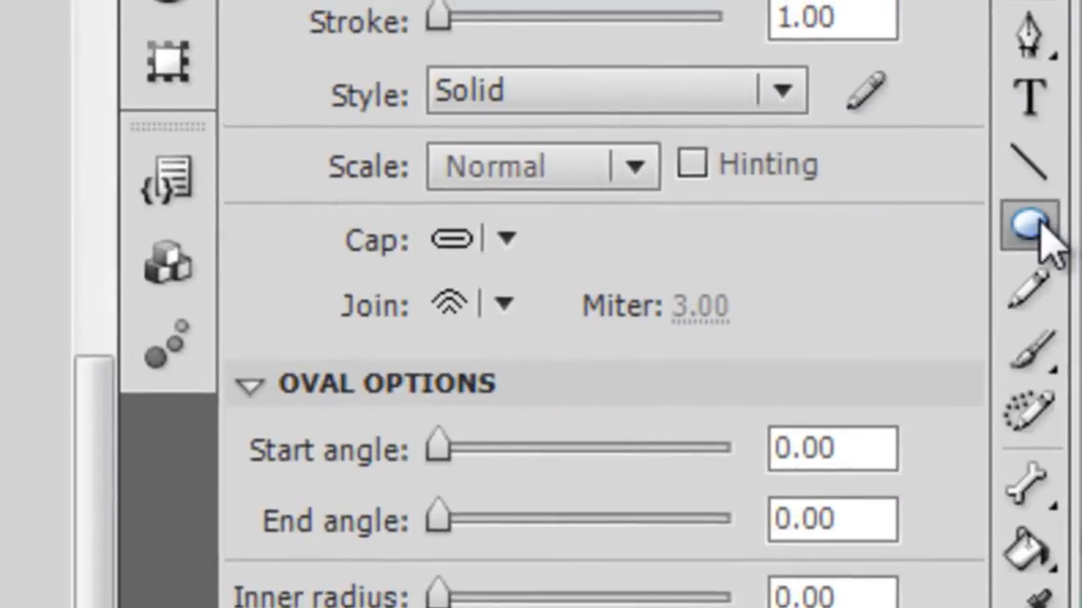
{"action": "mouse_move", "coordinate": [1029, 228]}
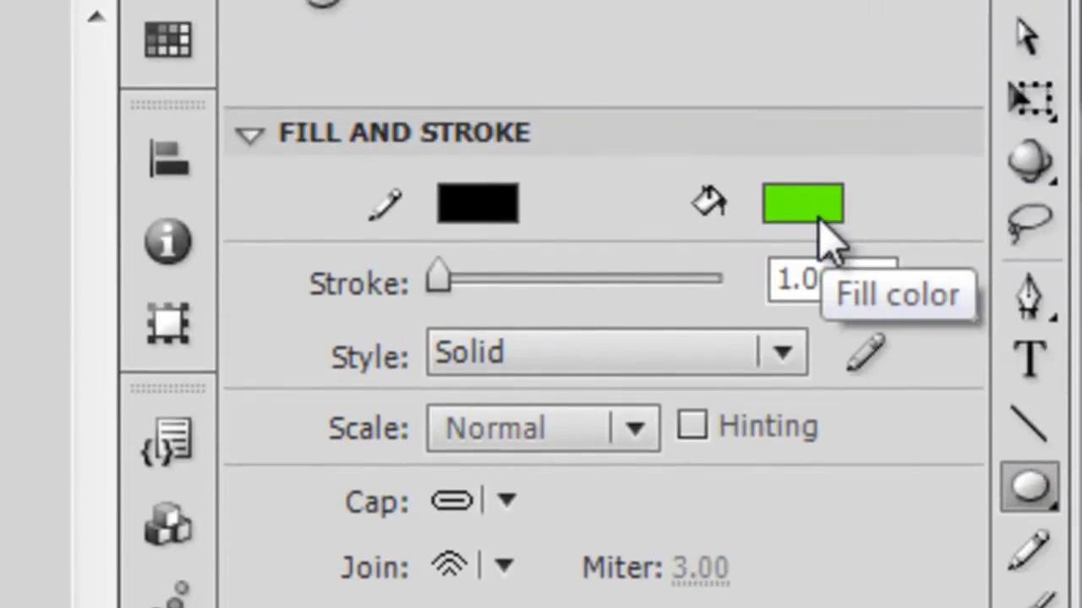
Bring up the fill colour swatches for the Oval tool.
{"action": "left_click", "coordinate": [801, 203]}
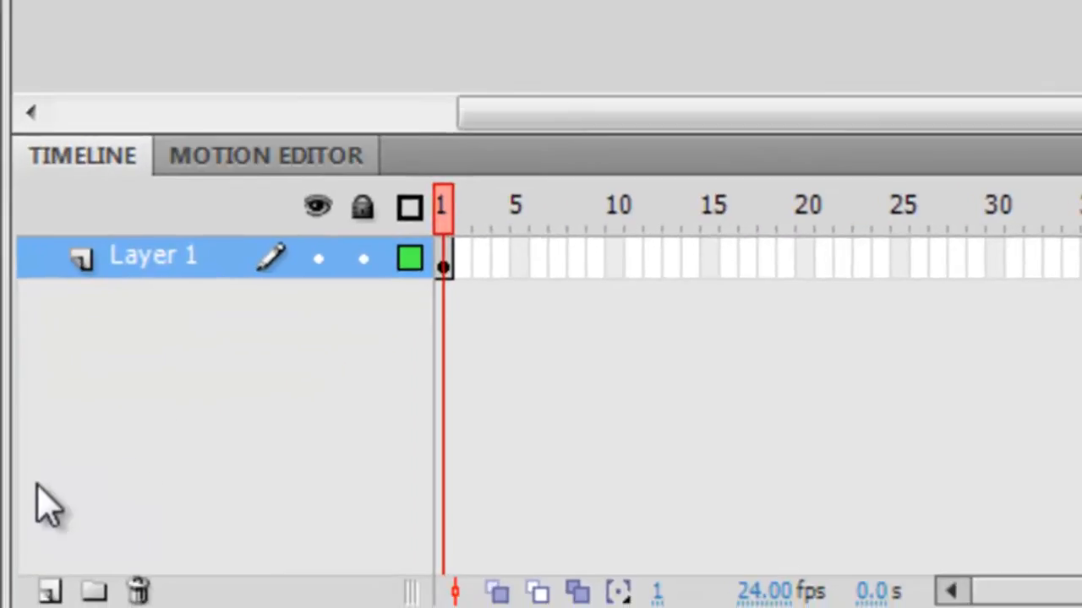
{"action": "mouse_move", "coordinate": [49, 594]}
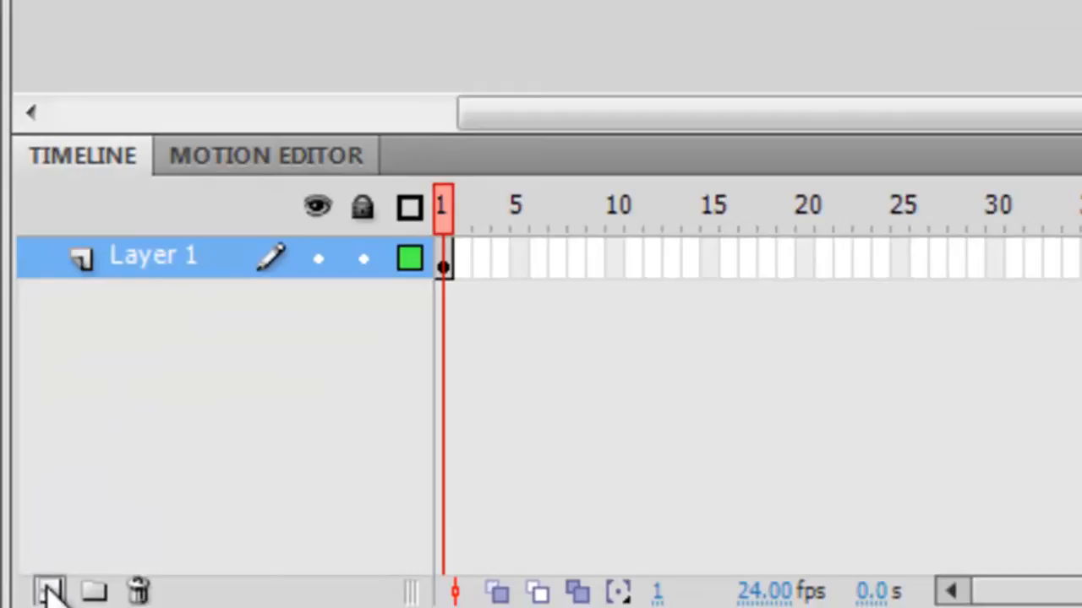
{"action": "left_click", "coordinate": [46, 591]}
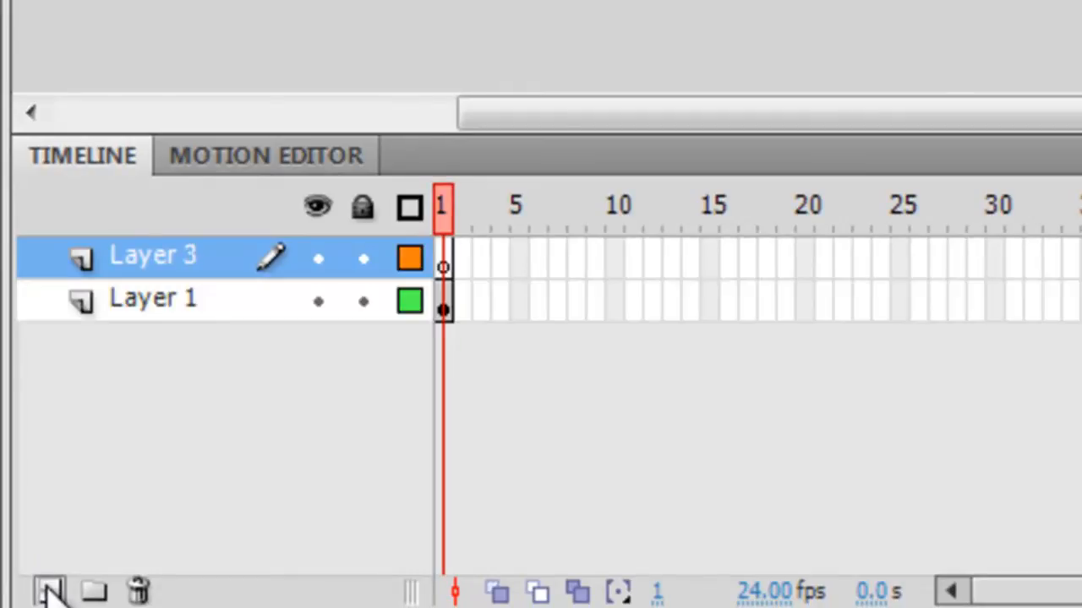
{"action": "mouse_move", "coordinate": [220, 278]}
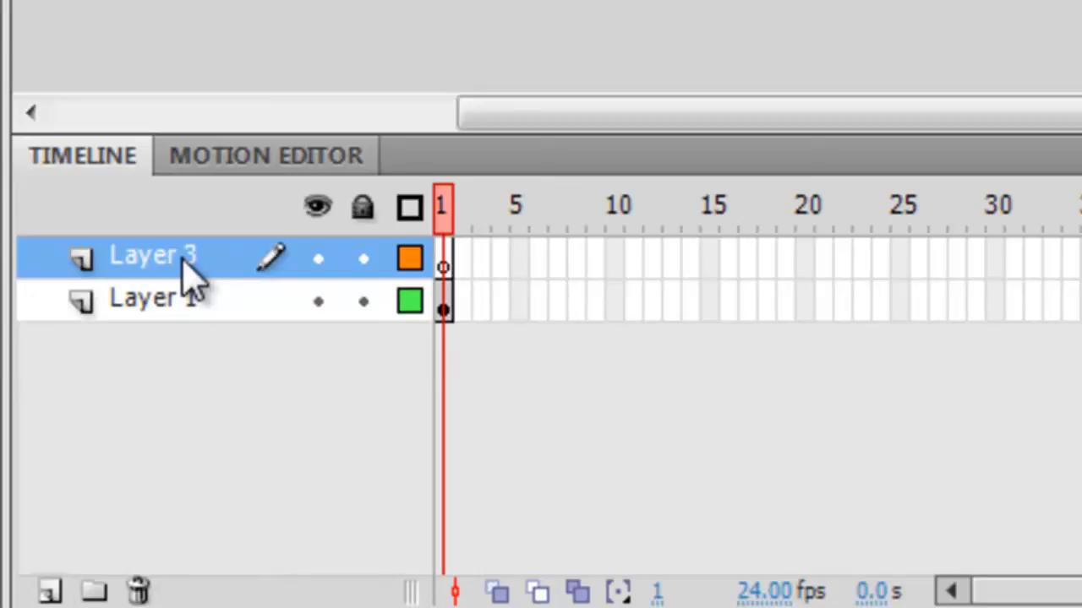
{"action": "mouse_move", "coordinate": [165, 477]}
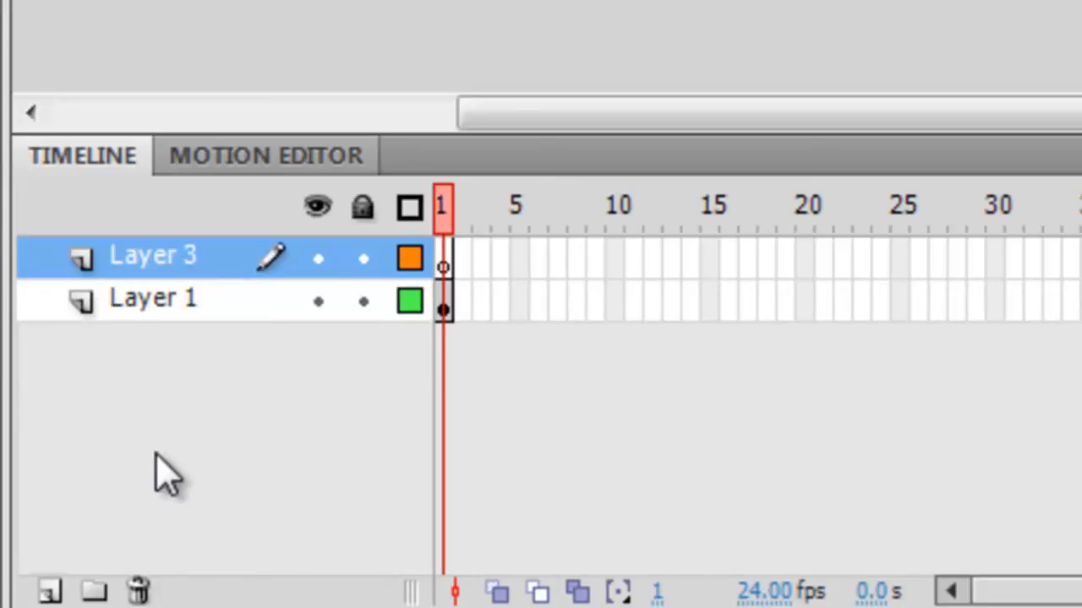
{"action": "mouse_move", "coordinate": [165, 346]}
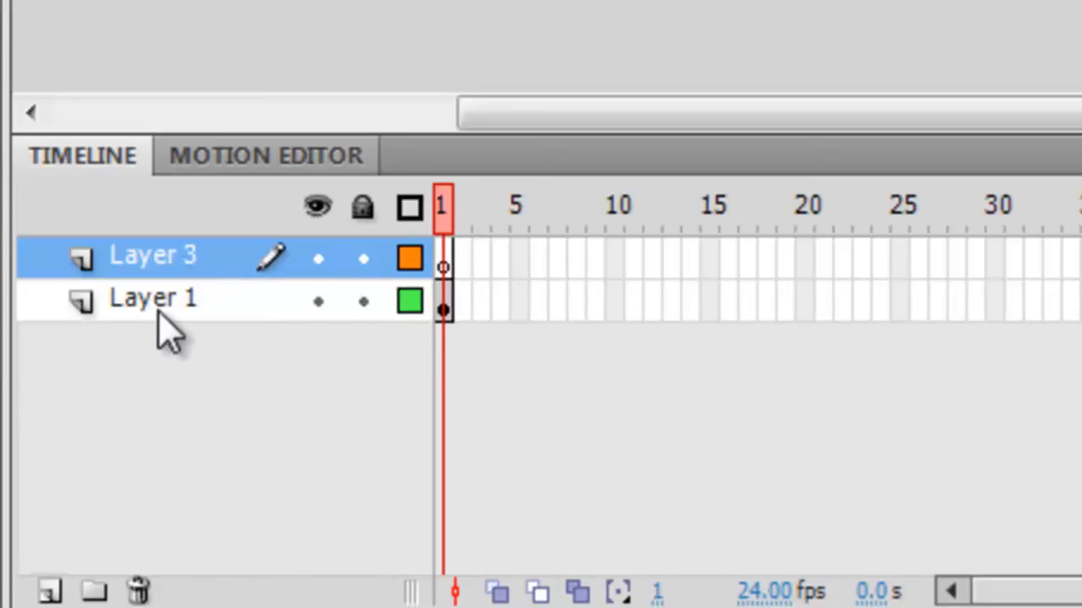
{"action": "left_click", "coordinate": [153, 298]}
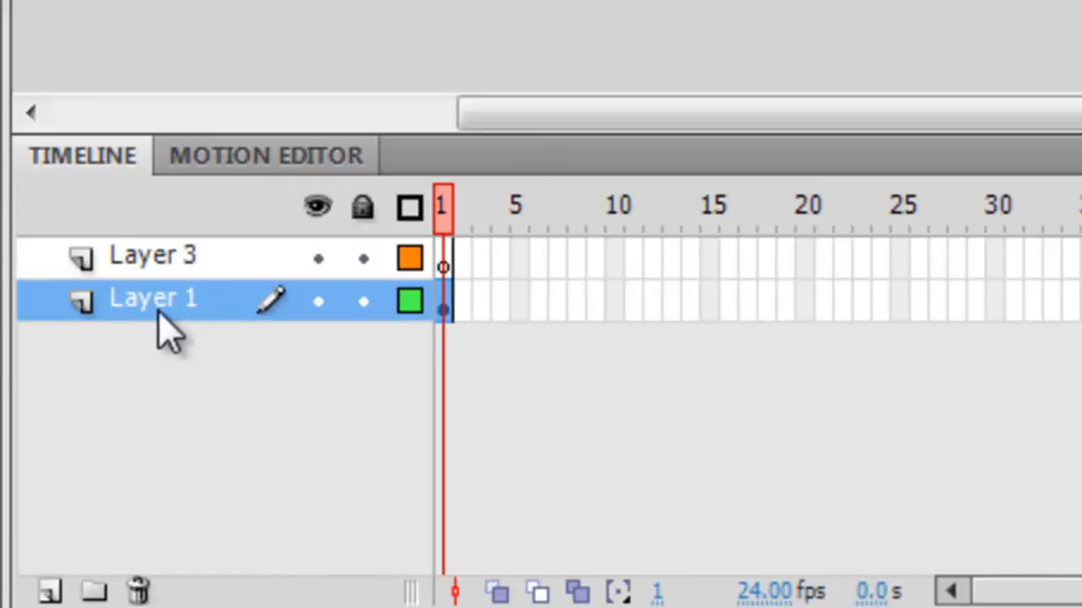
{"action": "left_click", "coordinate": [610, 308]}
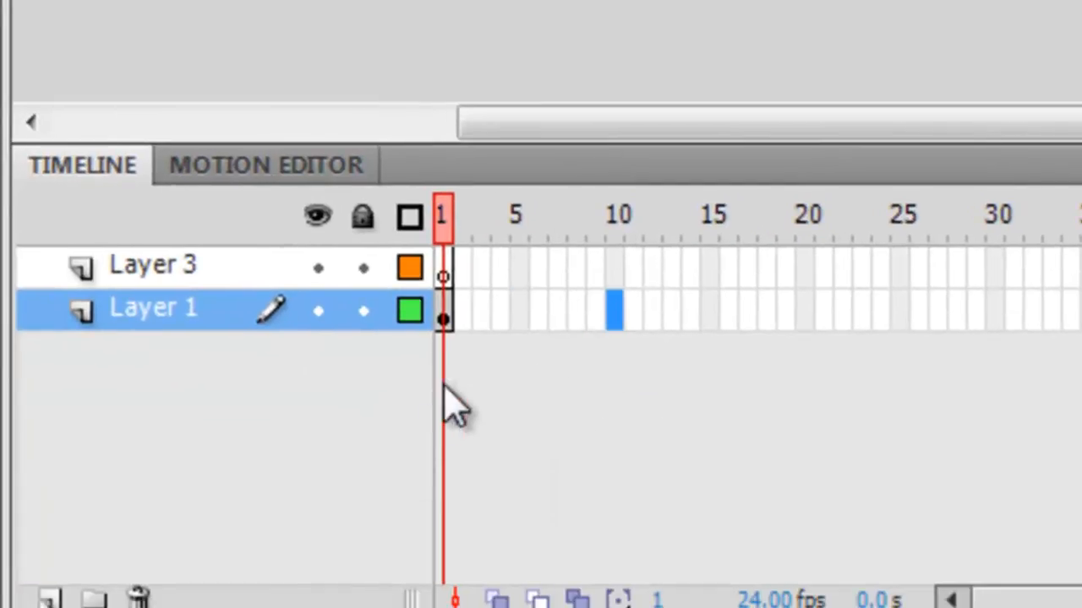
{"action": "mouse_move", "coordinate": [465, 364]}
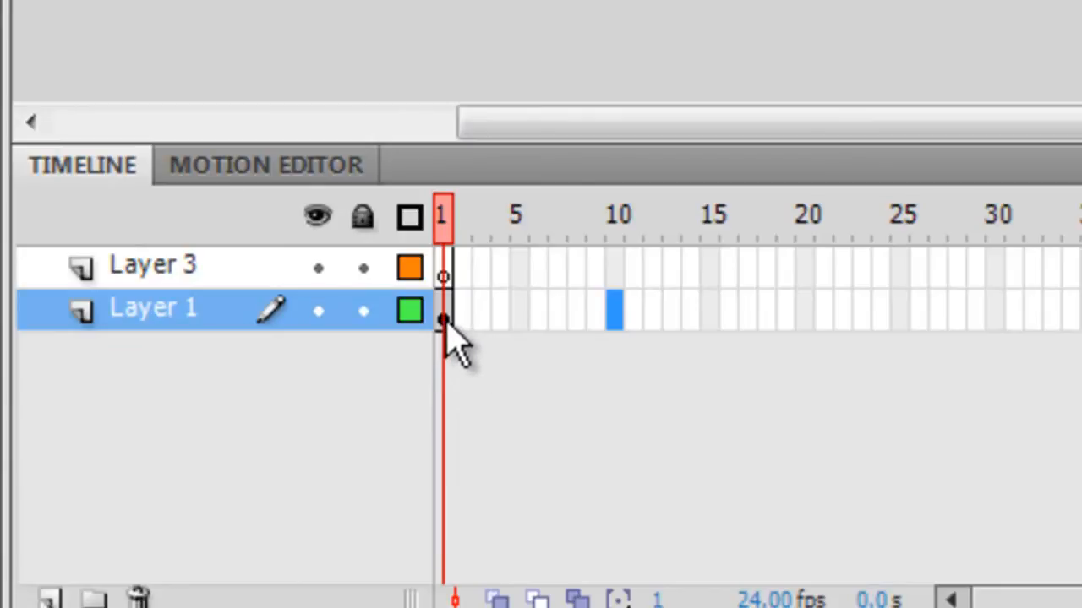
{"action": "mouse_move", "coordinate": [456, 317]}
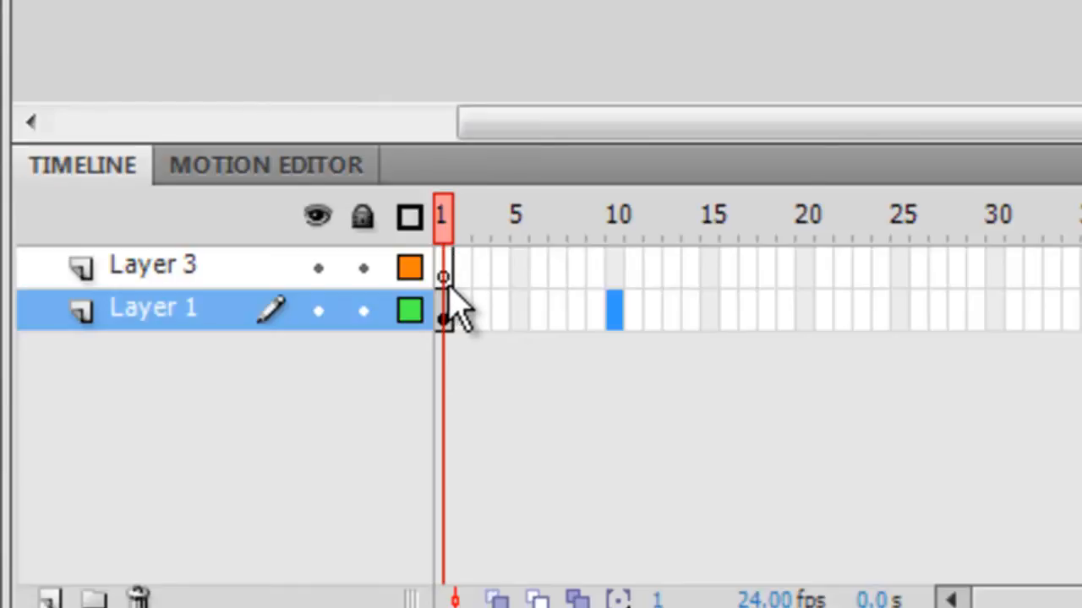
{"action": "mouse_move", "coordinate": [460, 299]}
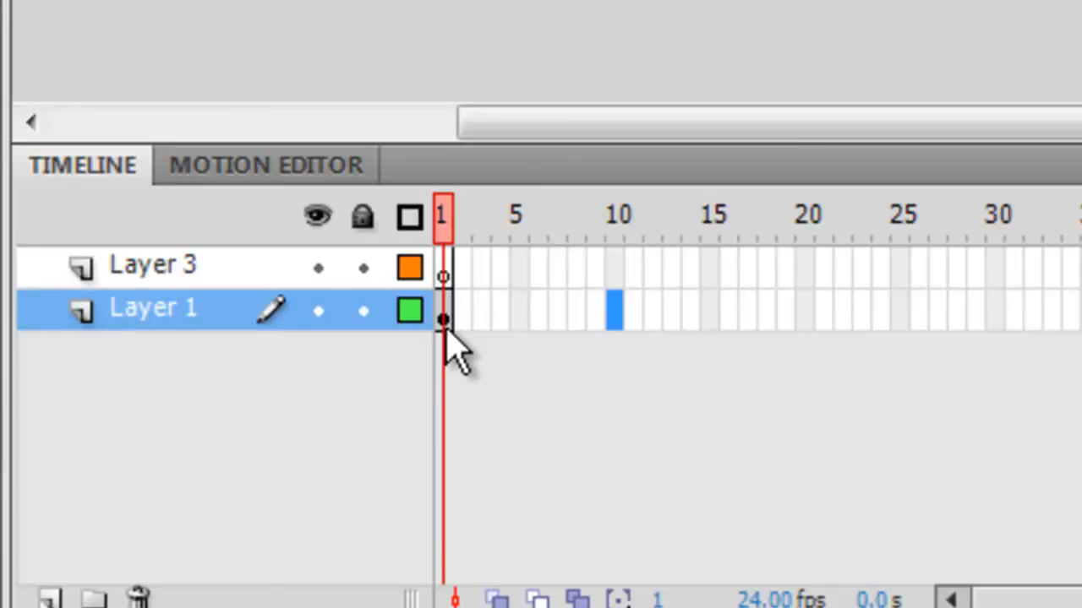
{"action": "left_click", "coordinate": [152, 265]}
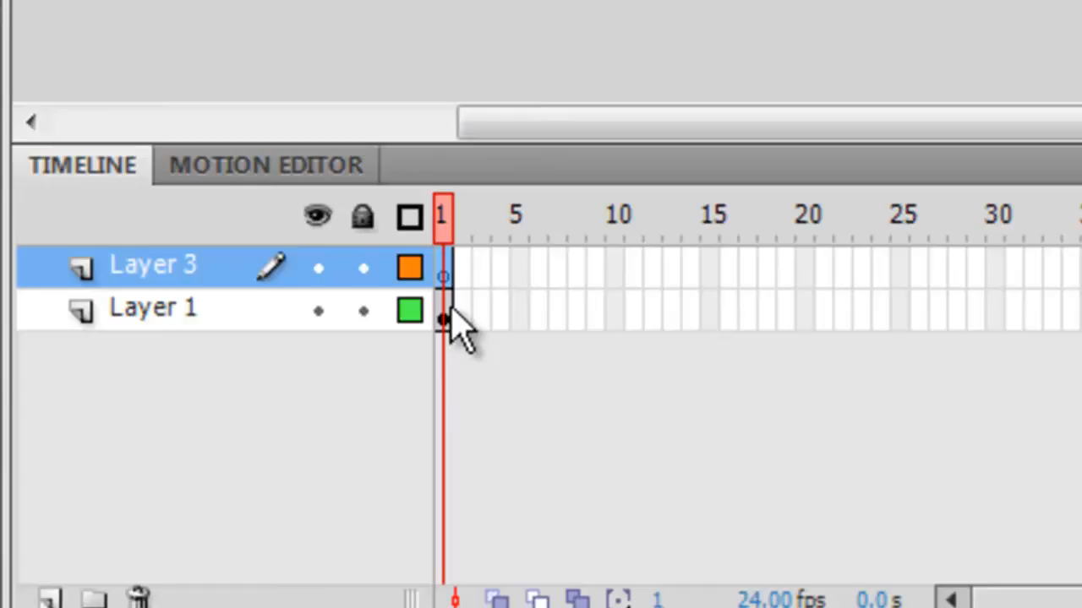
{"action": "mouse_move", "coordinate": [173, 372]}
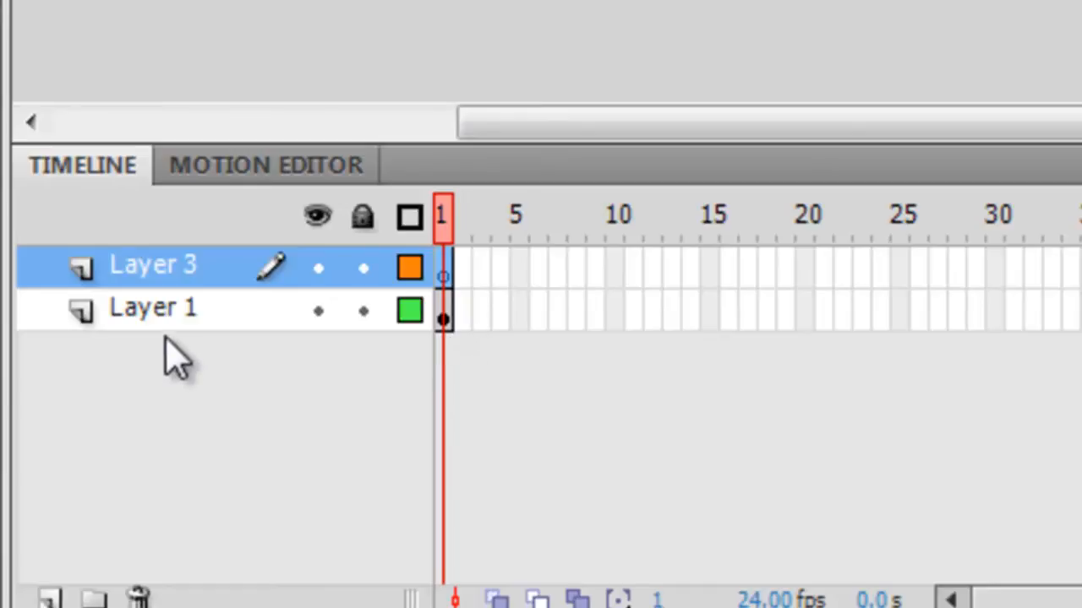
{"action": "left_click", "coordinate": [152, 309]}
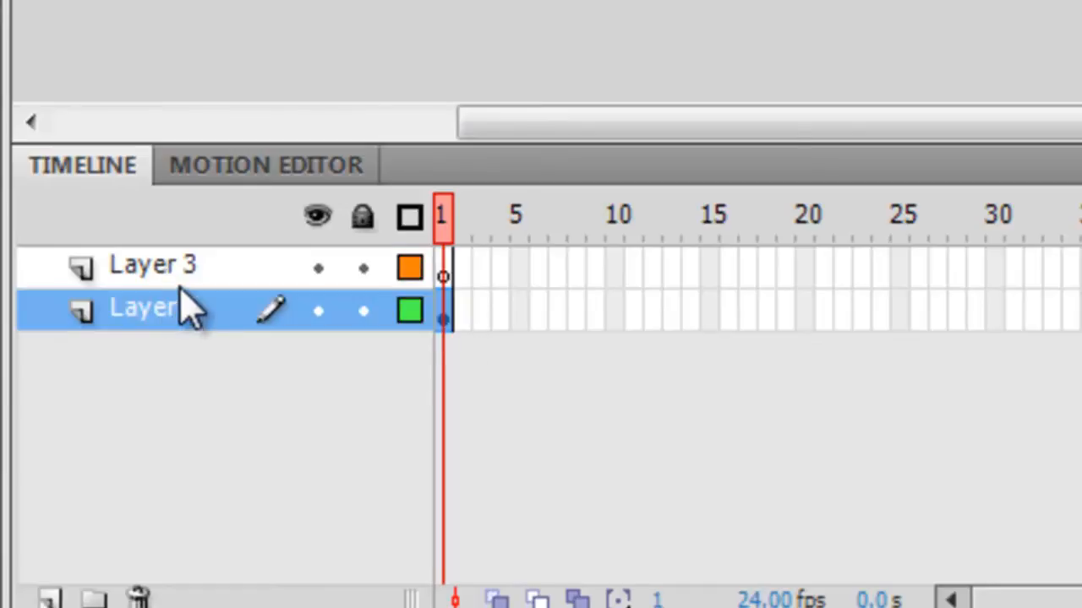
{"action": "left_click", "coordinate": [152, 265]}
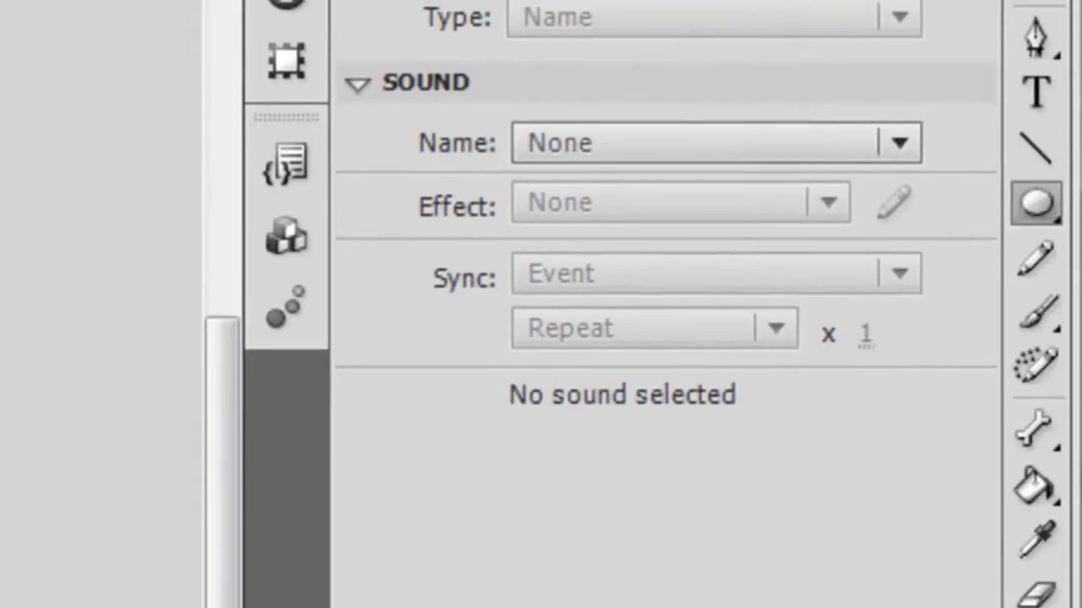
{"action": "mouse_move", "coordinate": [1040, 203]}
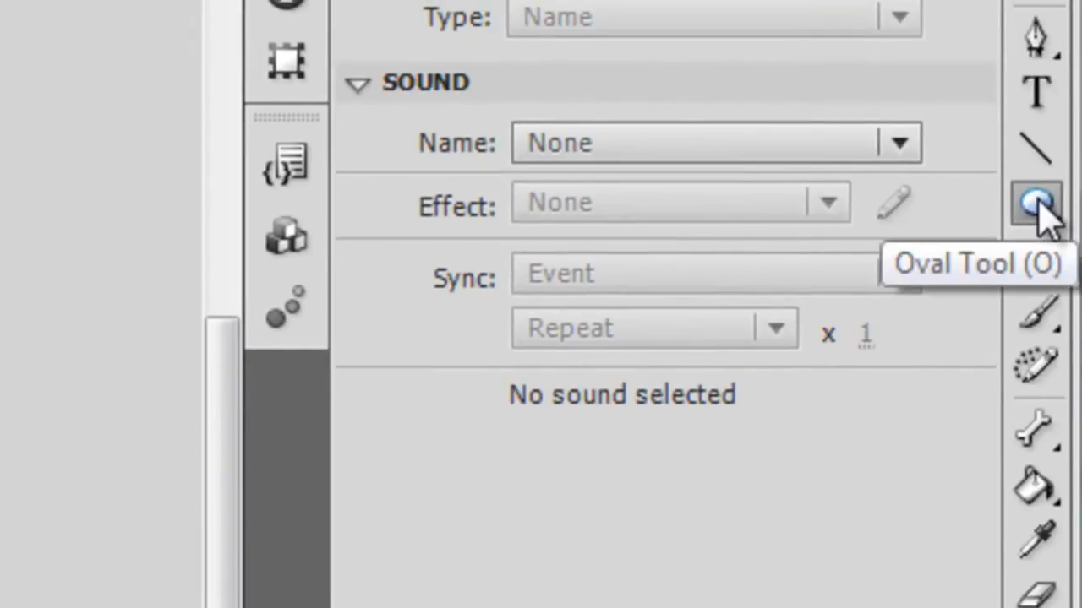
Switch to the Rectangle Tool with a blue fill, then pick the Selection Tool.
{"action": "left_click", "coordinate": [1037, 202]}
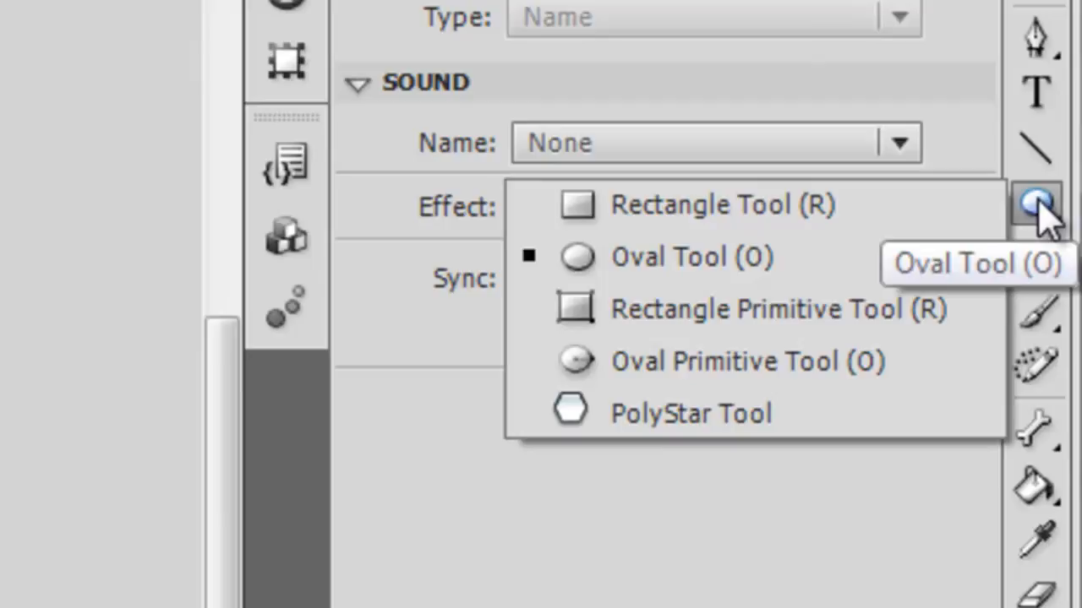
{"action": "mouse_move", "coordinate": [871, 211]}
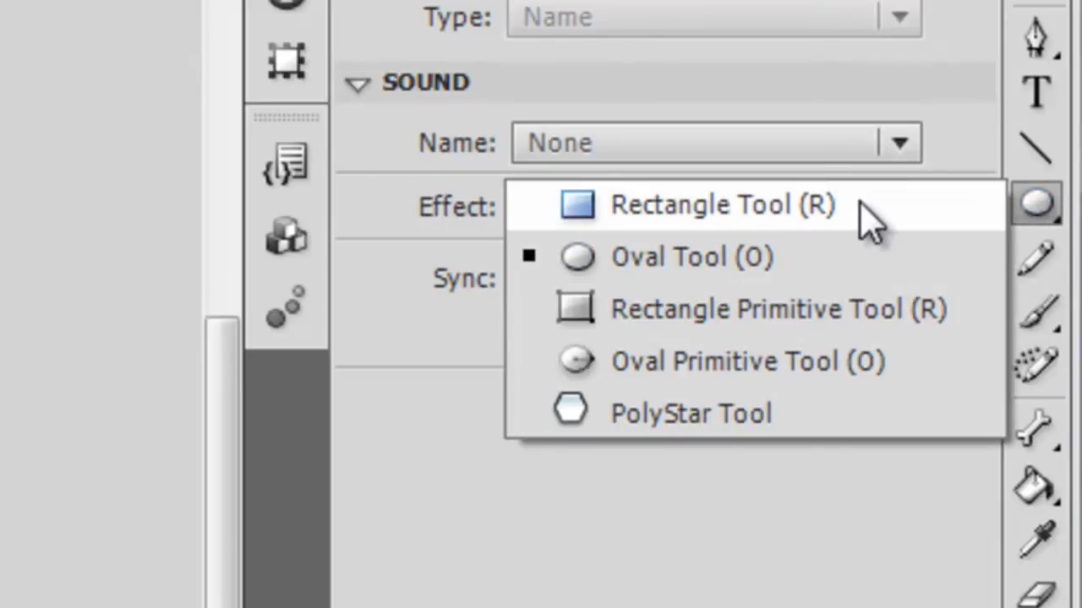
{"action": "left_click", "coordinate": [706, 206]}
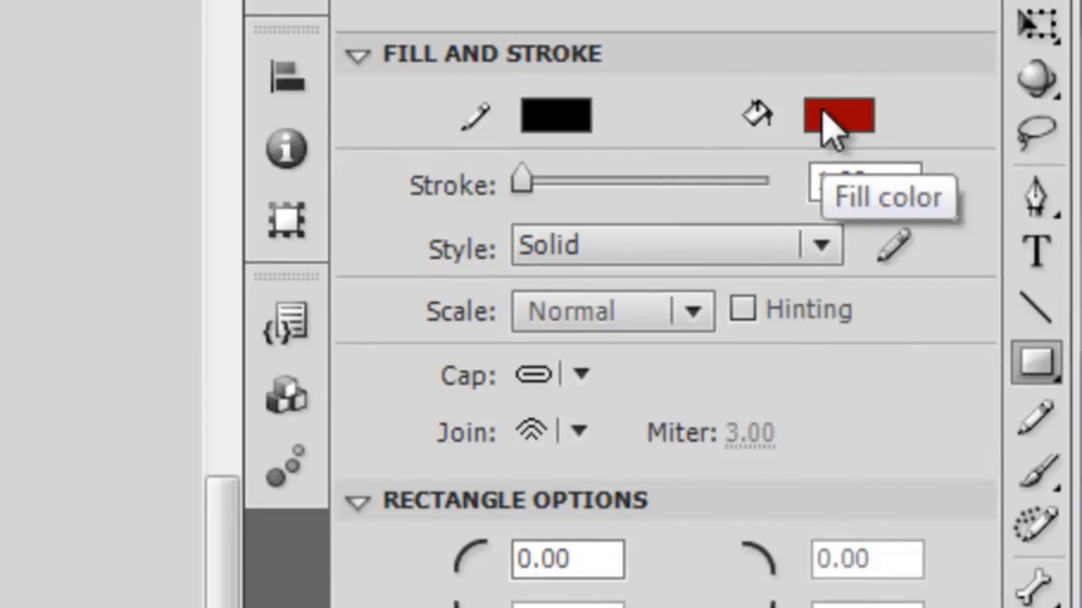
{"action": "left_click", "coordinate": [836, 117]}
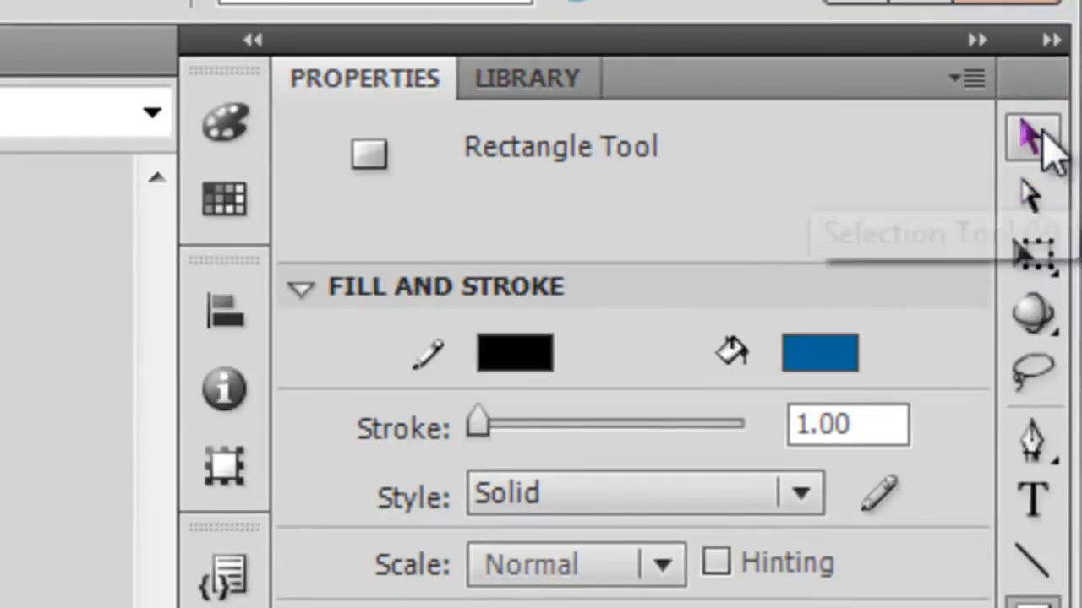
{"action": "left_click", "coordinate": [1034, 131]}
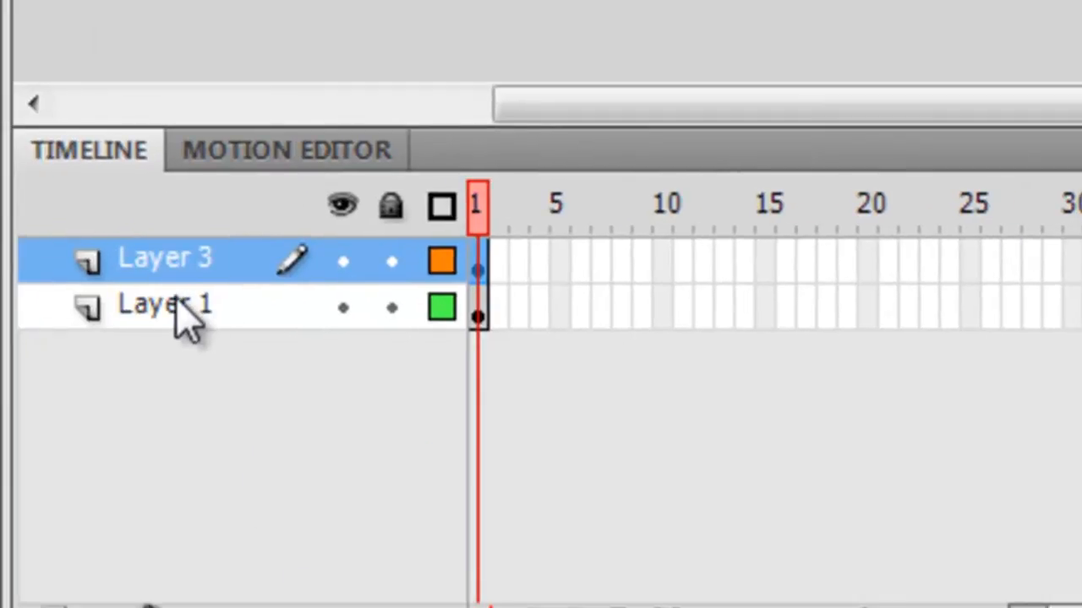
{"action": "left_click", "coordinate": [165, 304]}
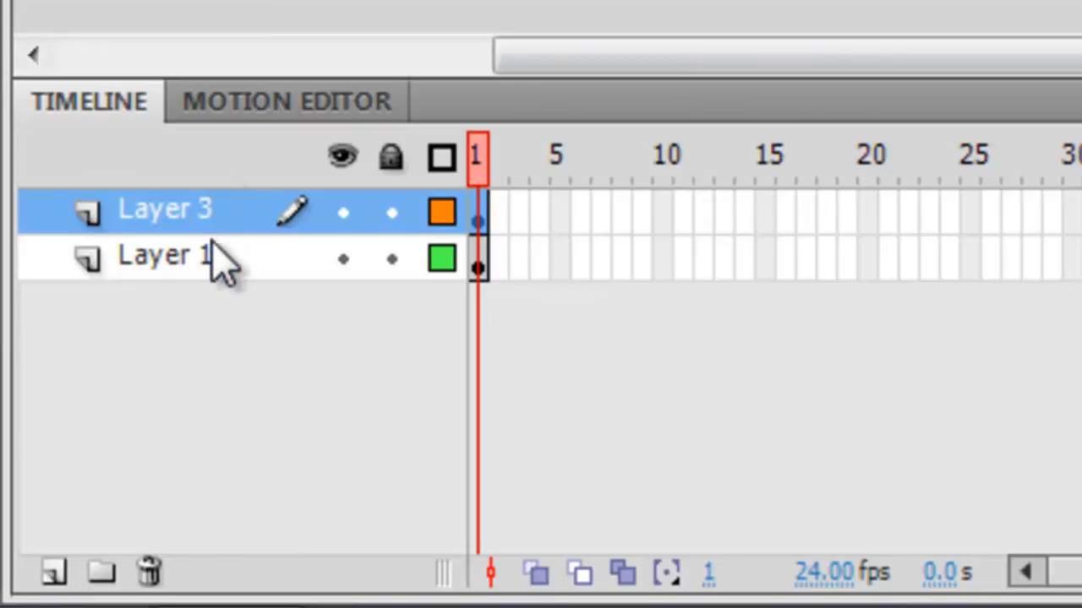
{"action": "mouse_move", "coordinate": [202, 284]}
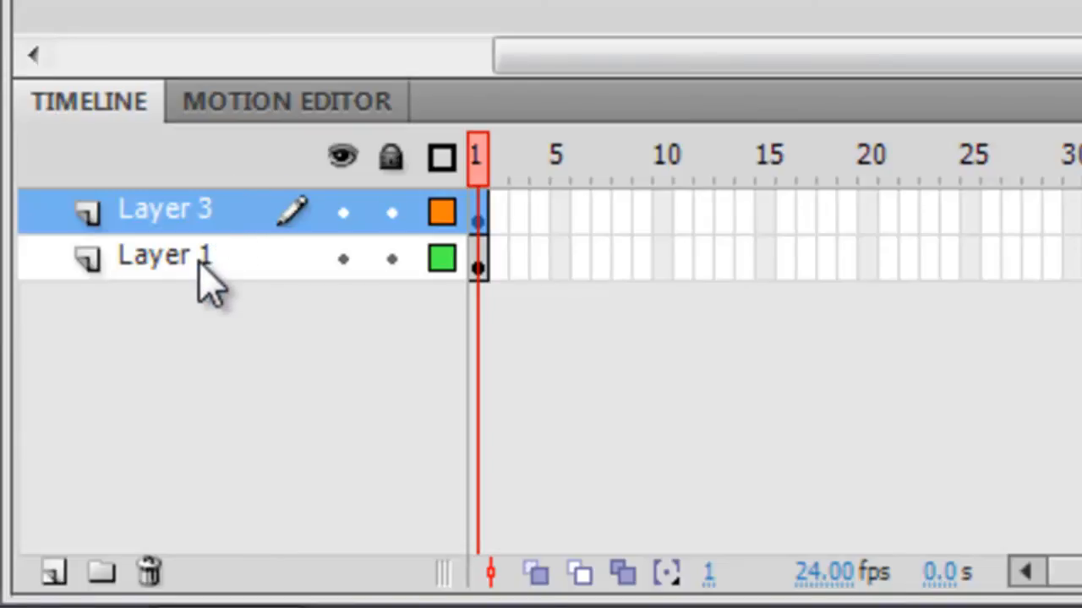
Rename Layer 1 to 'Oval' and Layer 3 to 'Rectangle'.
{"action": "double_click", "coordinate": [167, 255]}
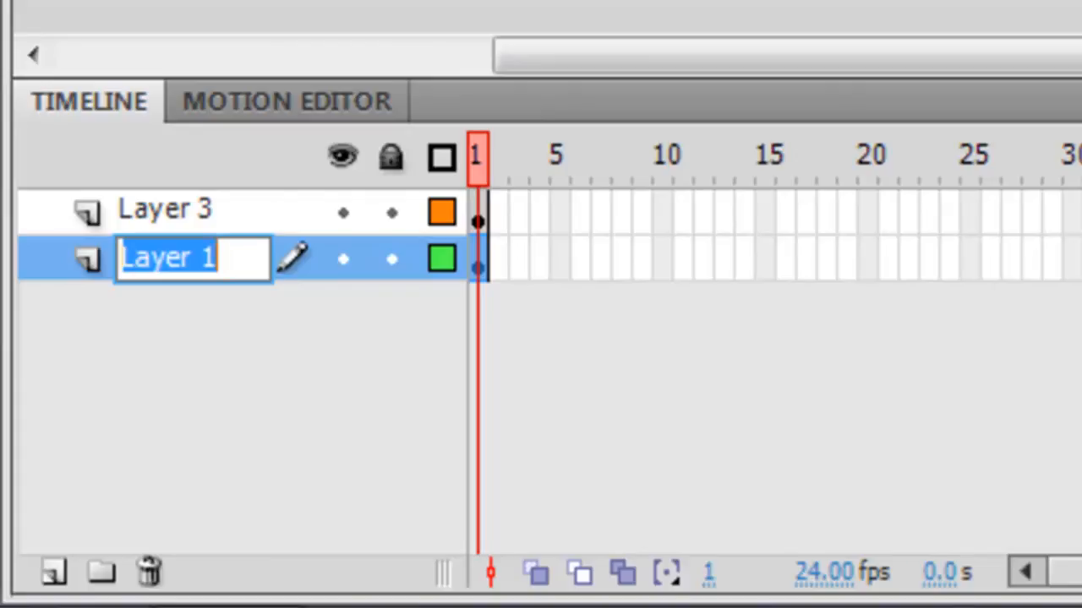
{"action": "type", "text": "Oval"}
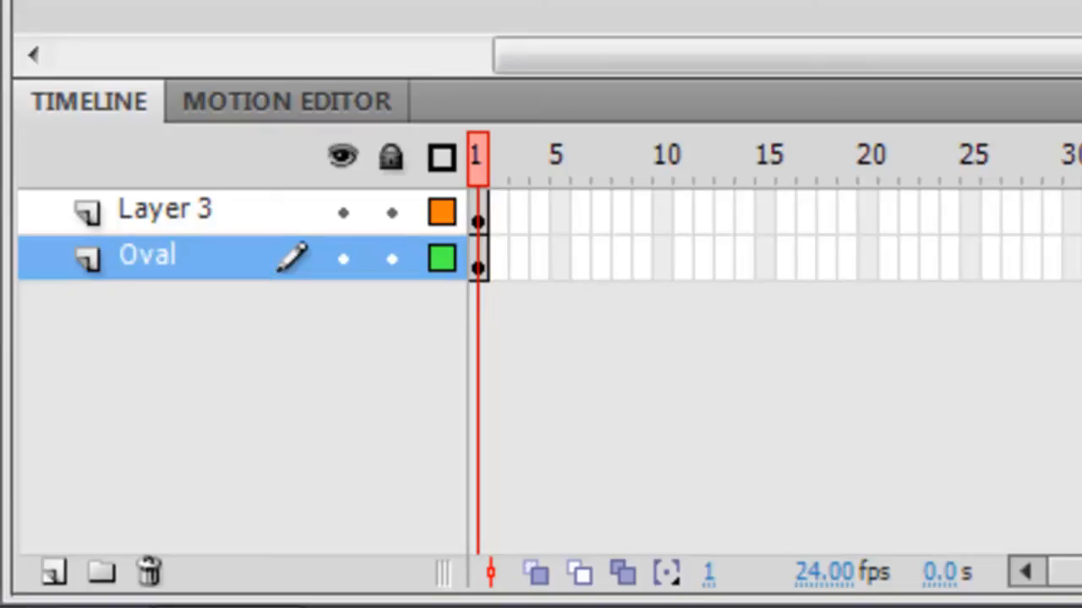
{"action": "left_click", "coordinate": [167, 210]}
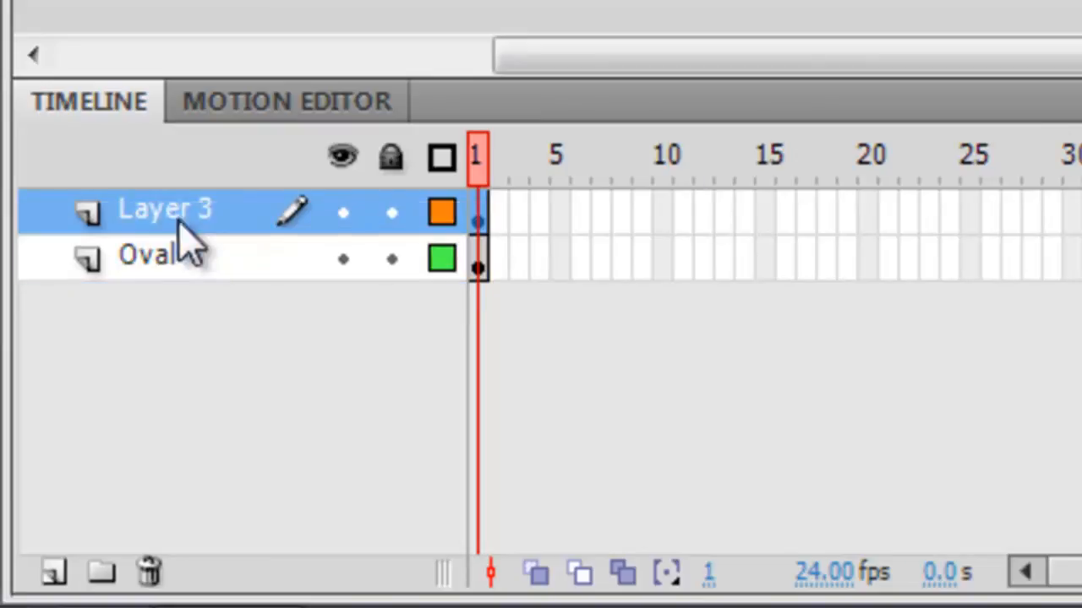
{"action": "double_click", "coordinate": [165, 209]}
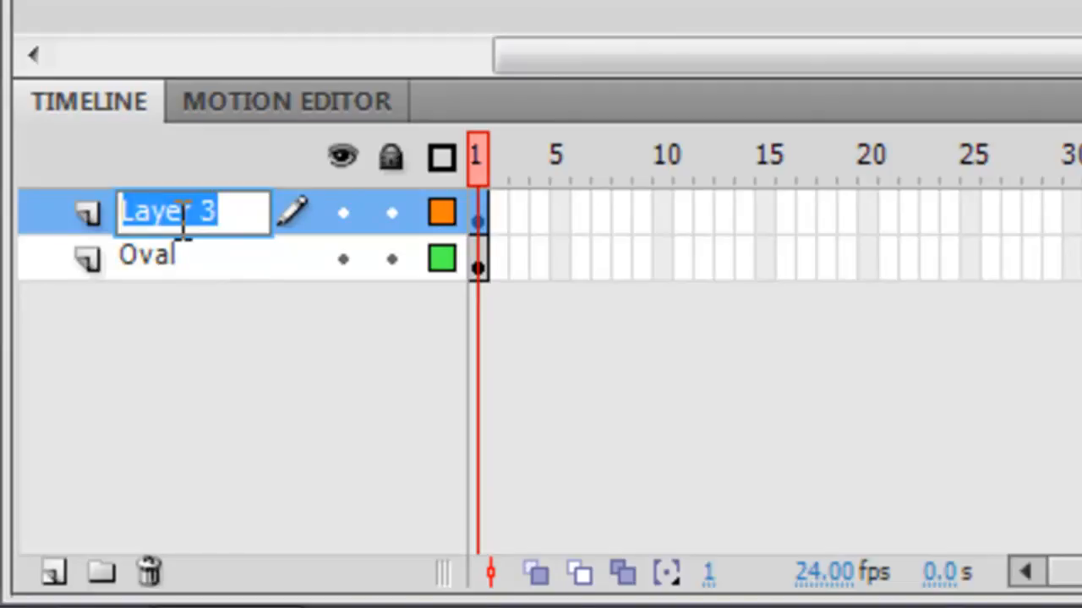
{"action": "type", "text": "Rectangle"}
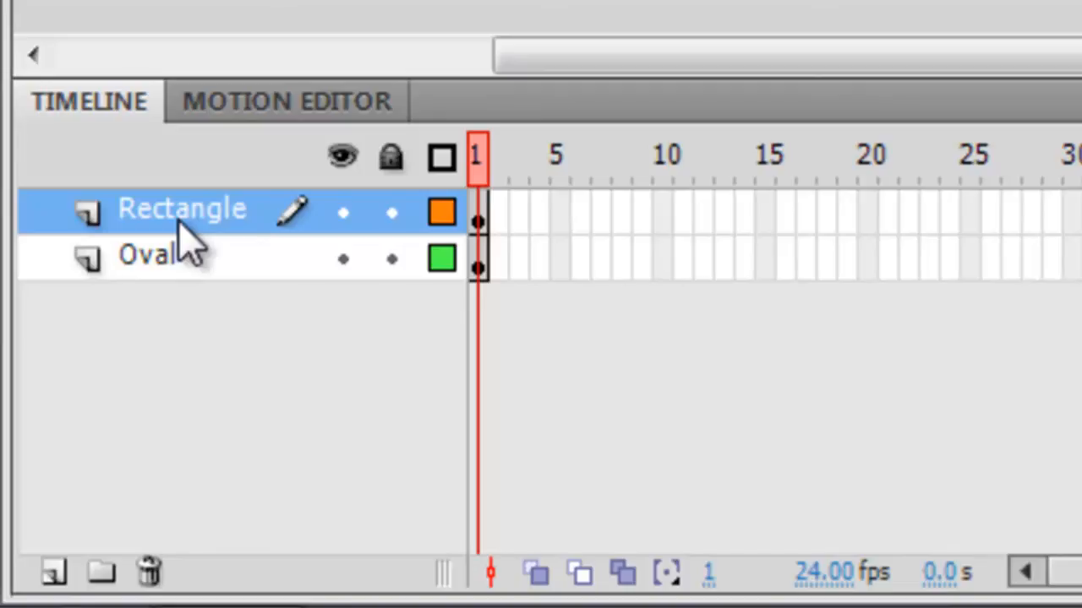
{"action": "mouse_move", "coordinate": [194, 241]}
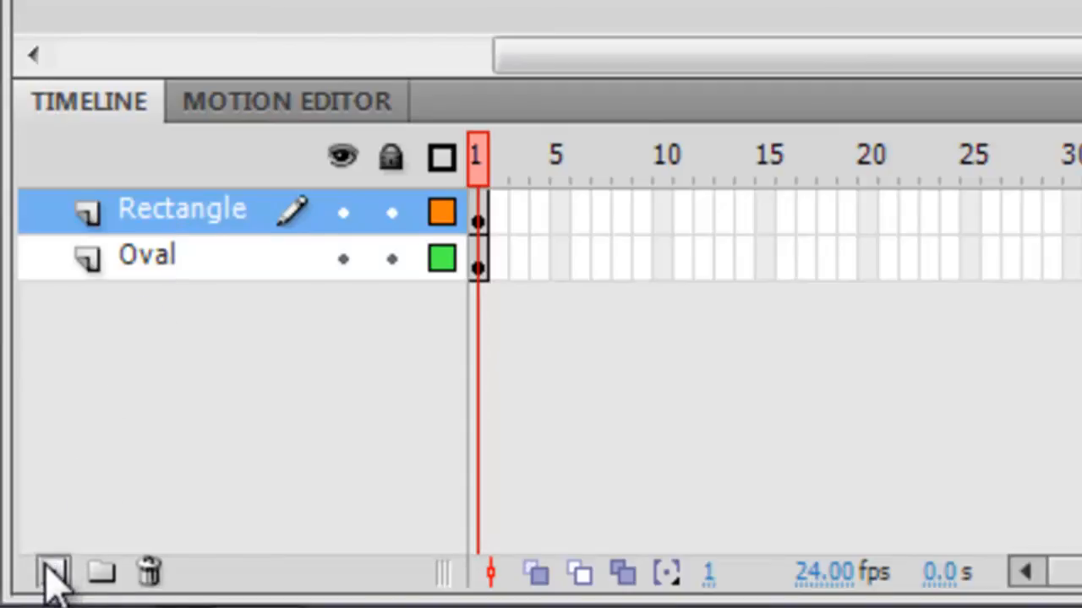
Add Layer 4 above Rectangle and rename it 'Oval'.
{"action": "left_click", "coordinate": [48, 581]}
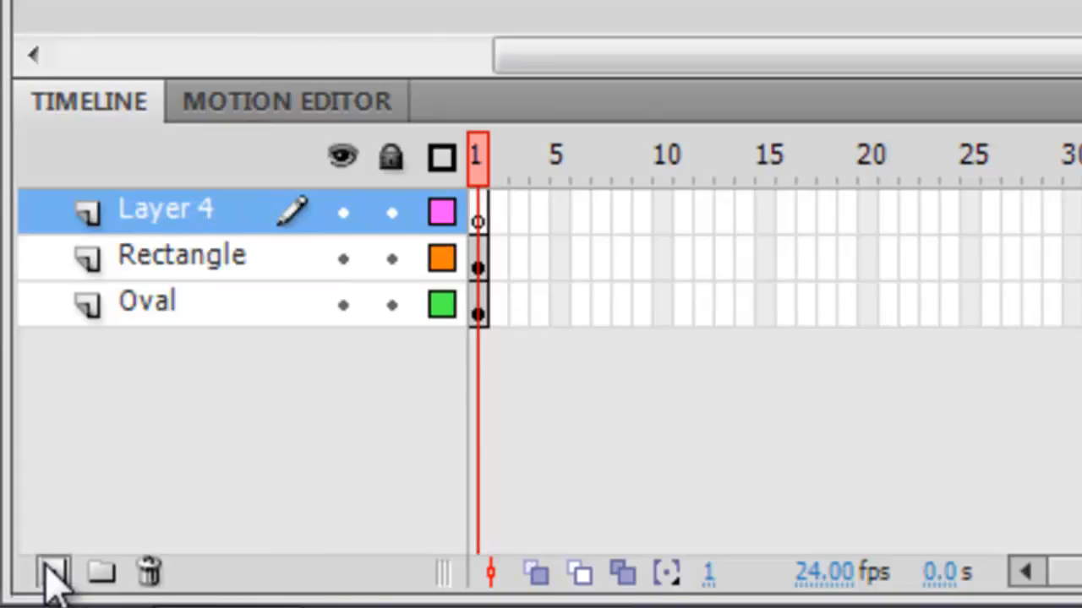
{"action": "mouse_move", "coordinate": [194, 228]}
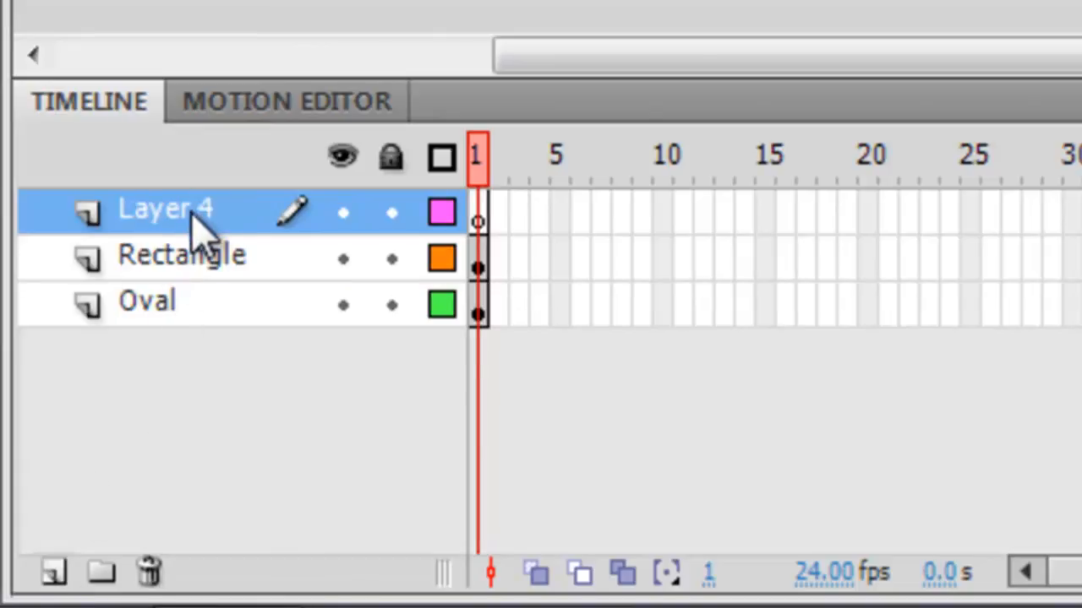
{"action": "double_click", "coordinate": [165, 210]}
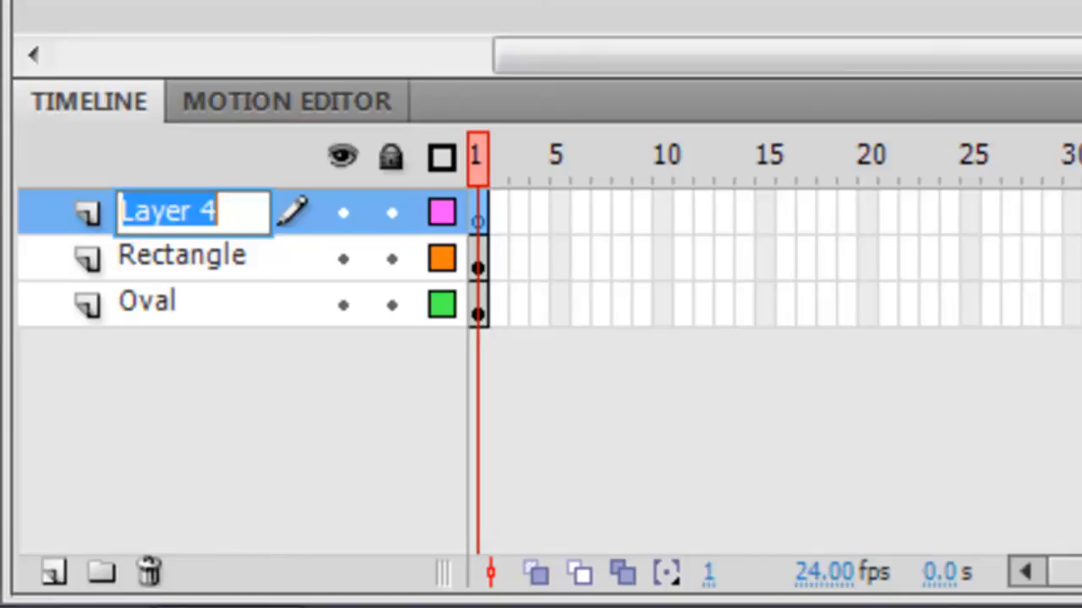
{"action": "type", "text": "Oval"}
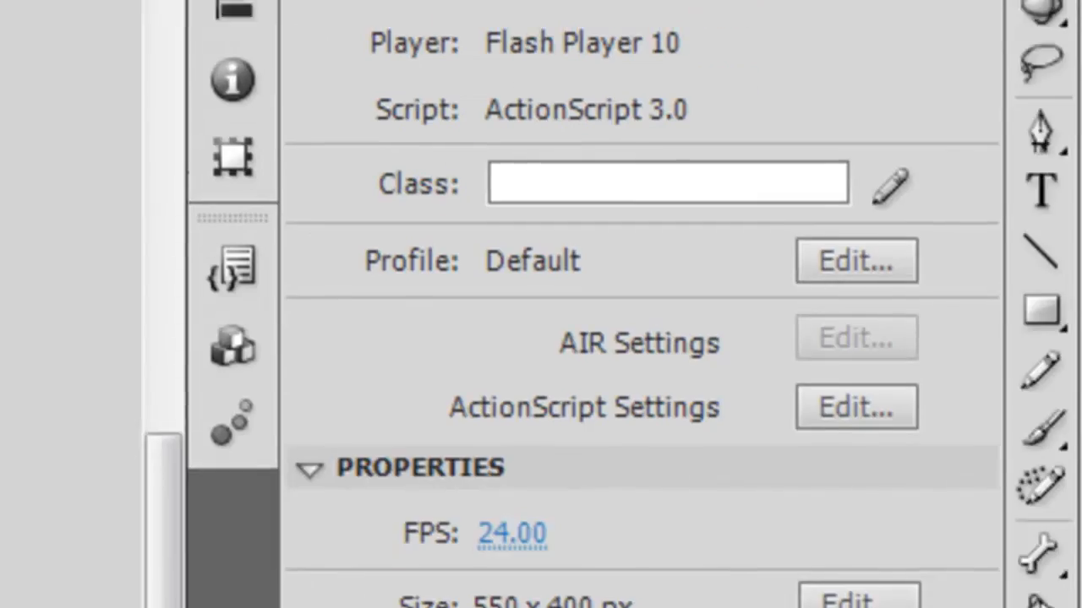
{"action": "mouse_move", "coordinate": [1038, 329]}
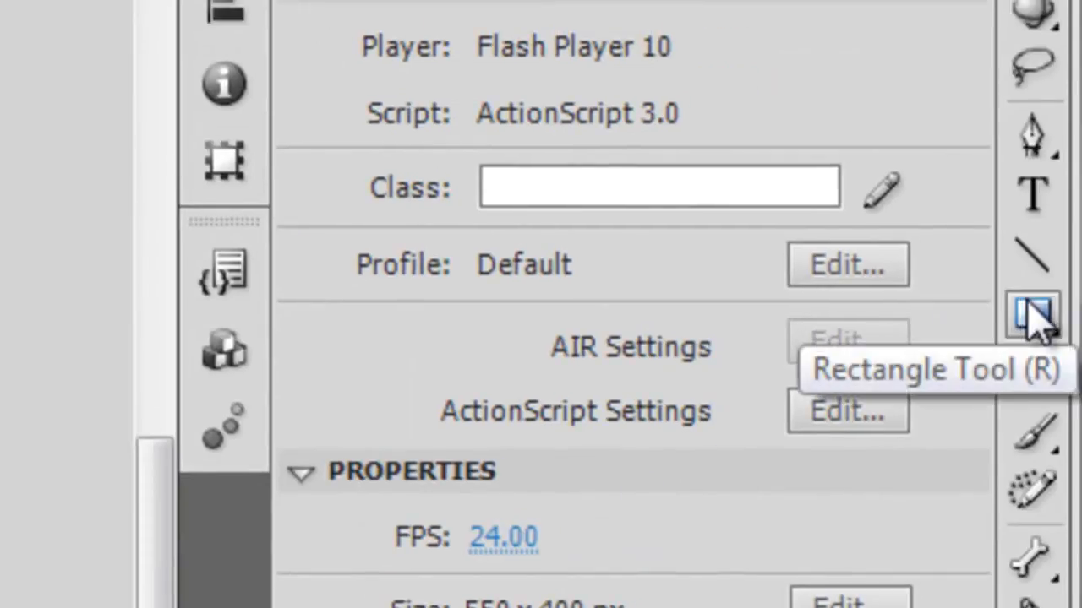
Choose the Oval Tool and set its fill colour to yellow #FFFF00.
{"action": "left_click", "coordinate": [1032, 310]}
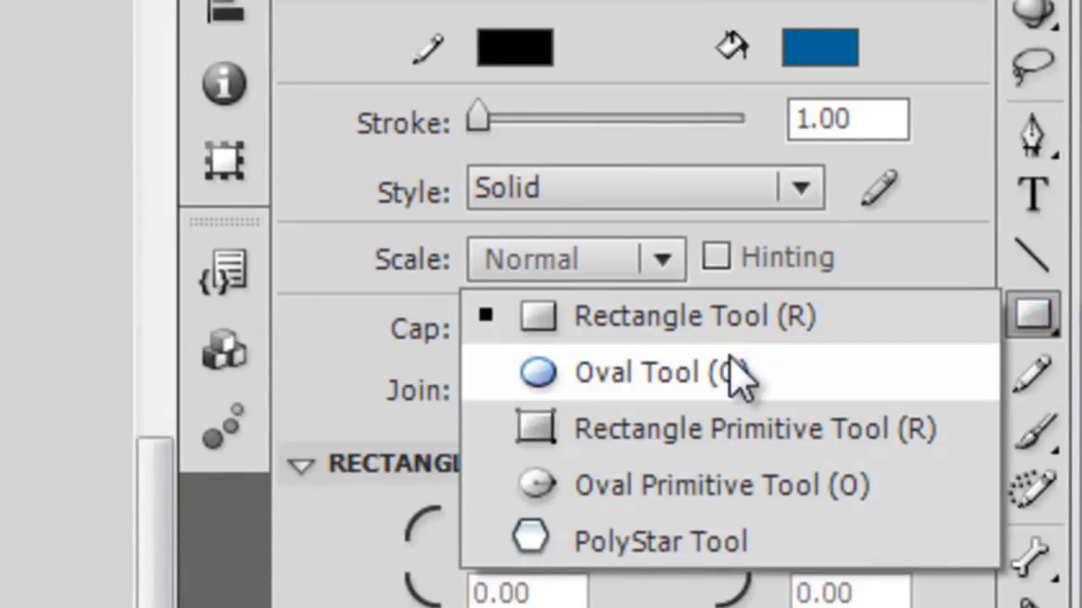
{"action": "left_click", "coordinate": [635, 373]}
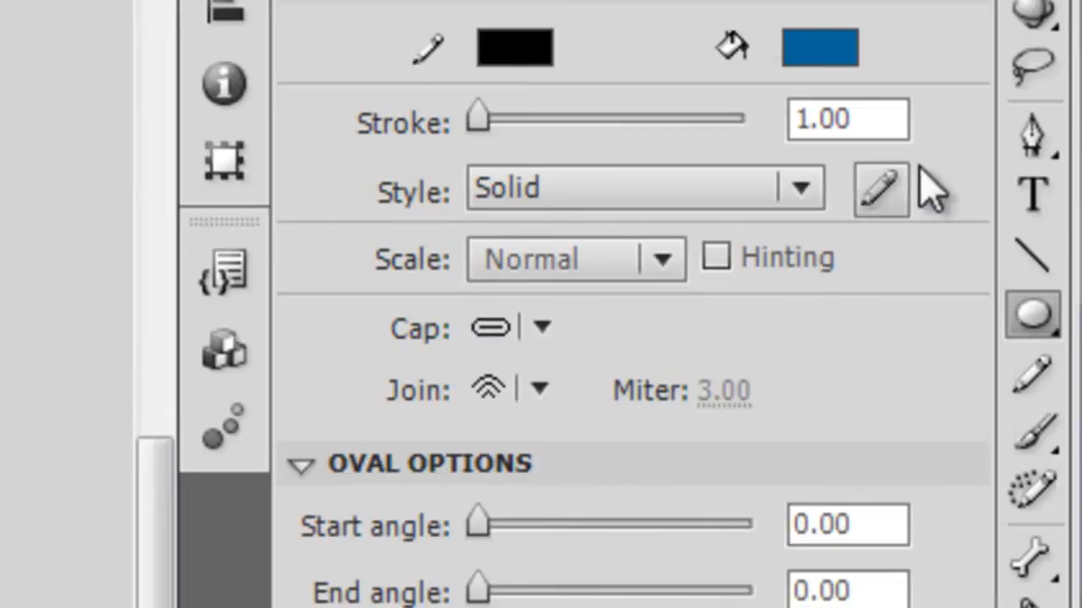
{"action": "left_click", "coordinate": [816, 46]}
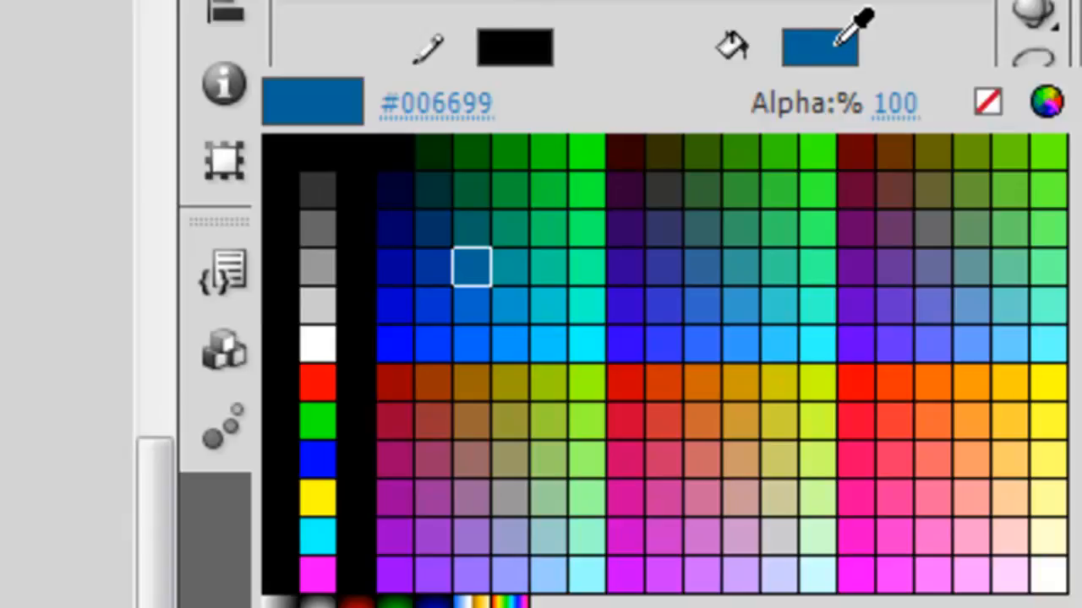
{"action": "left_click", "coordinate": [1043, 405]}
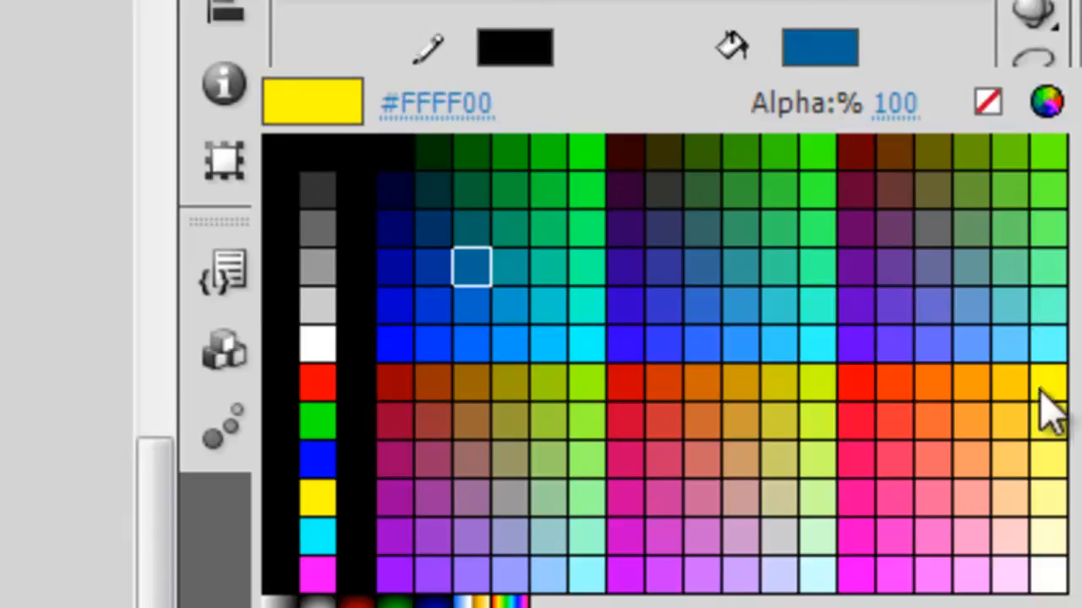